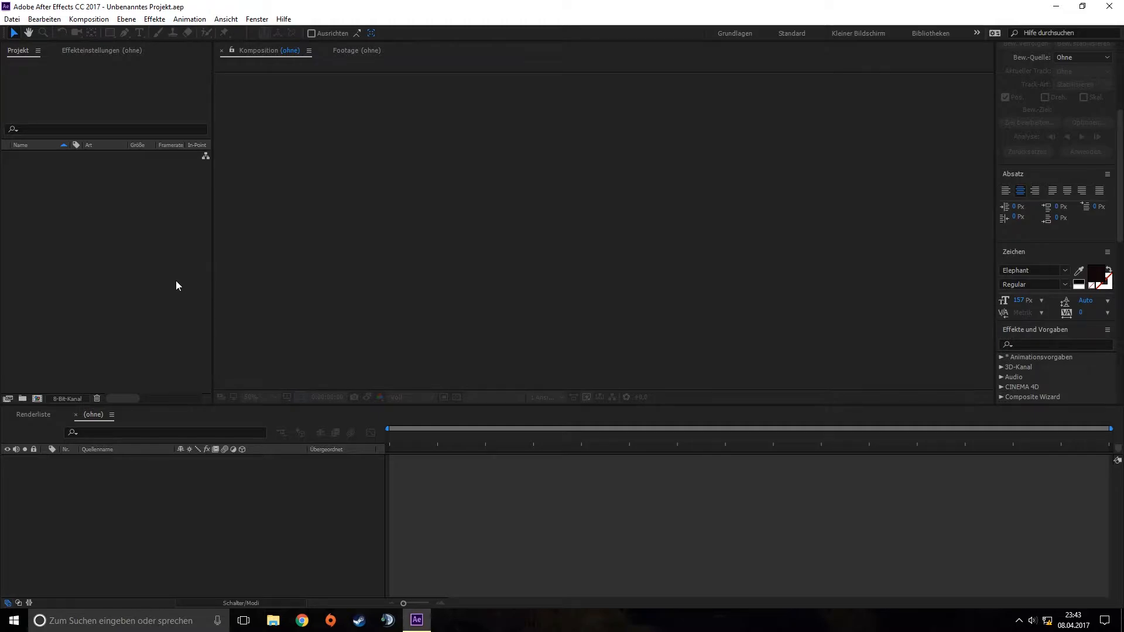
pyautogui.moveTo(42, 376)
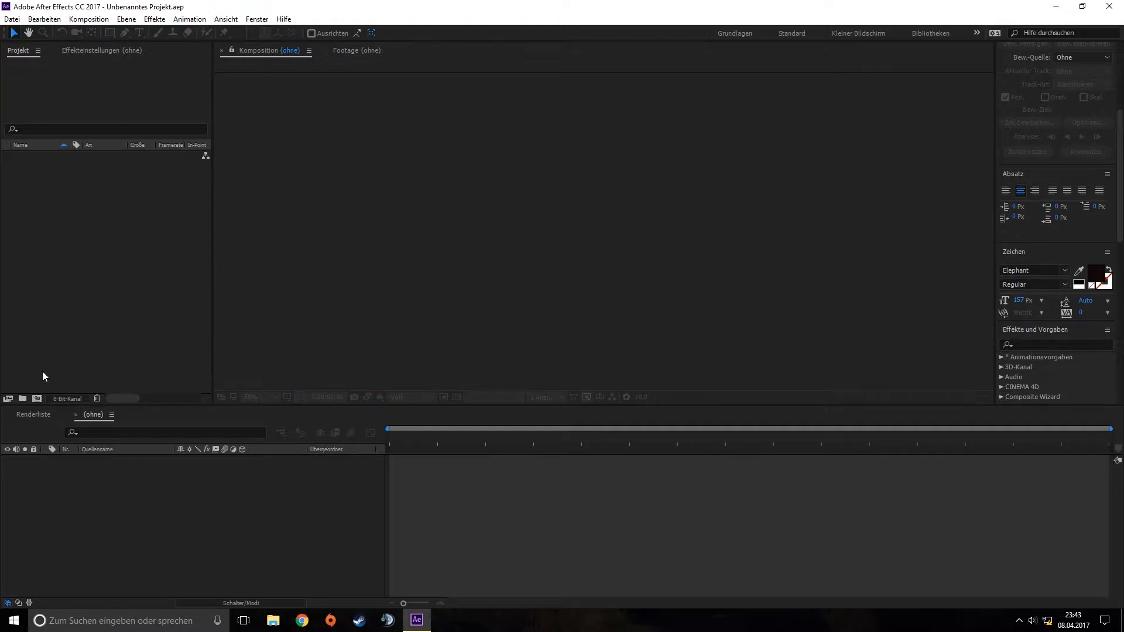
pyautogui.moveTo(110, 338)
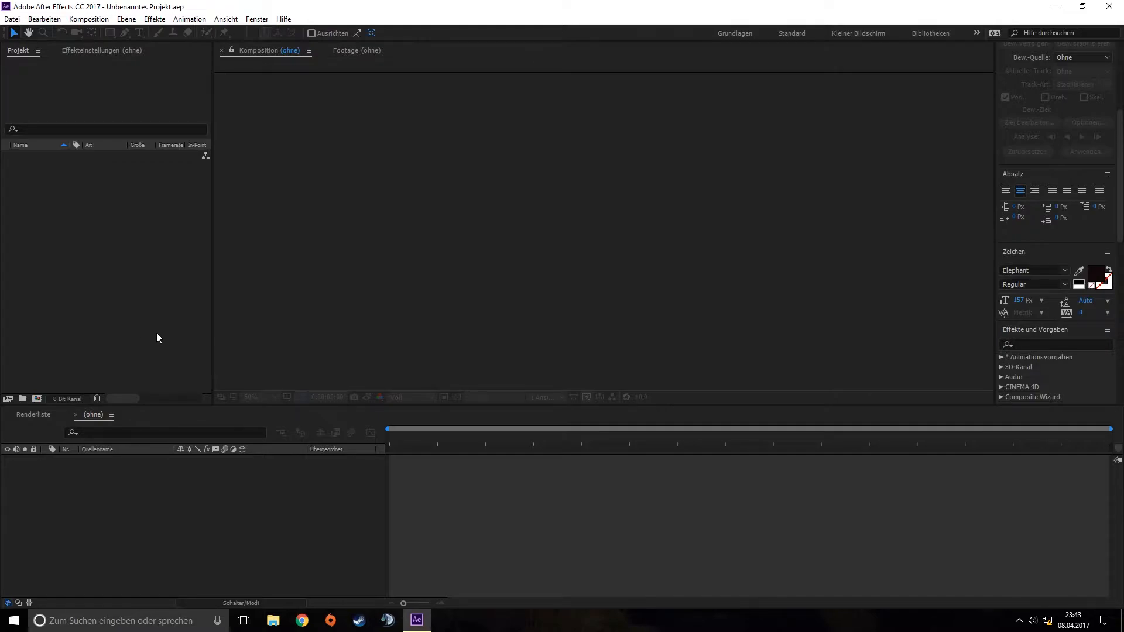
pyautogui.moveTo(188, 360)
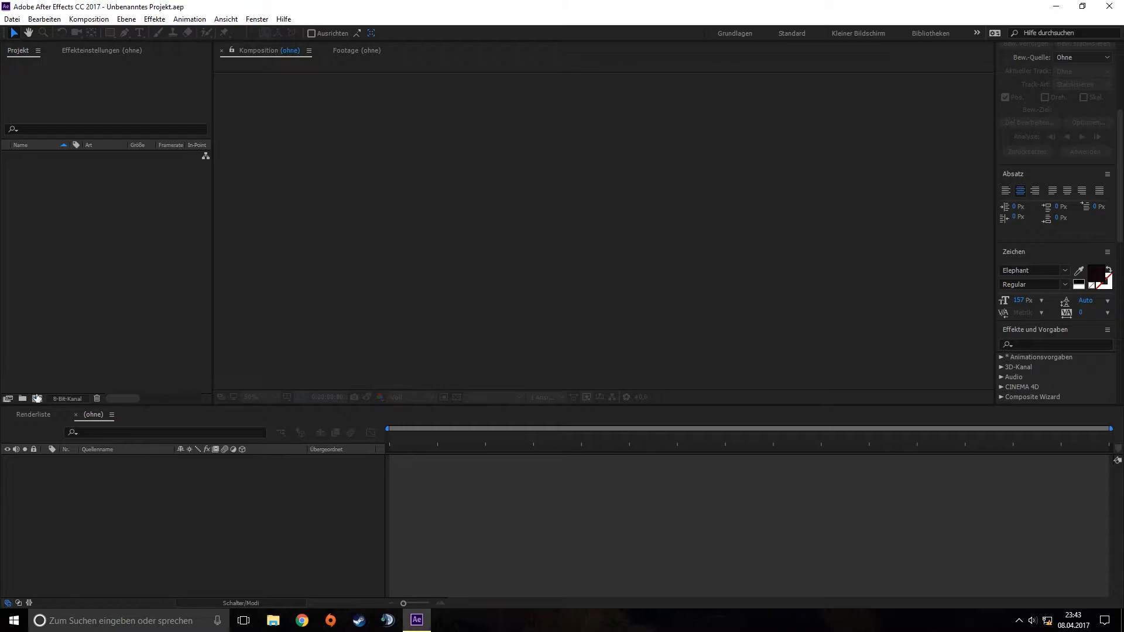
pyautogui.moveTo(36, 399)
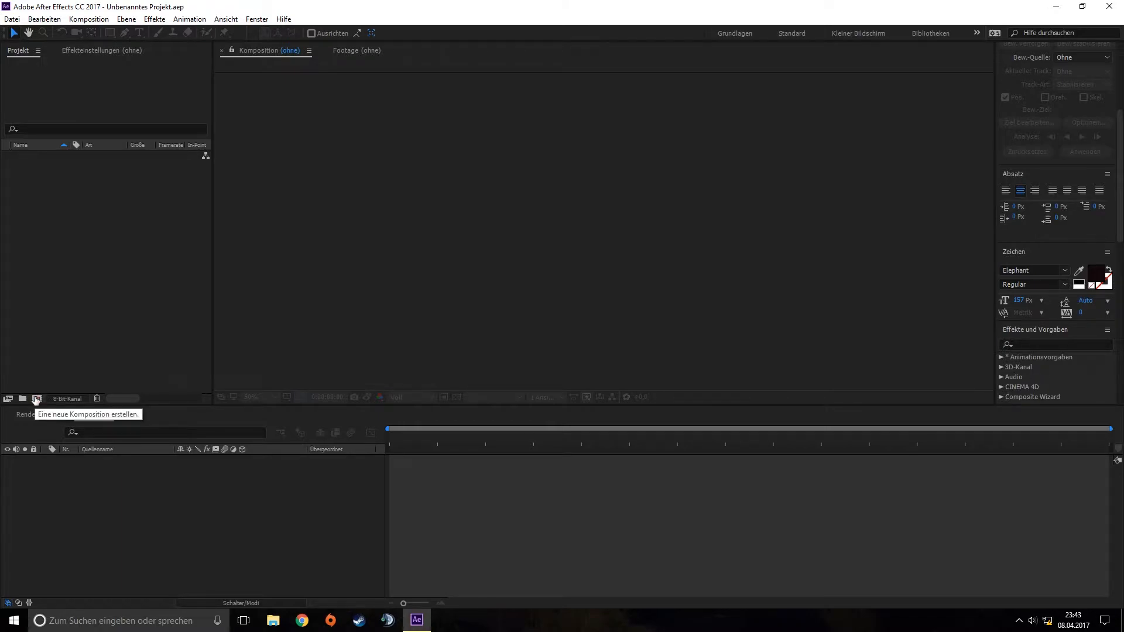
# - Create composition Komp 1 at 1920×1080, 30 fps, 30 seconds long
pyautogui.click(36, 399)
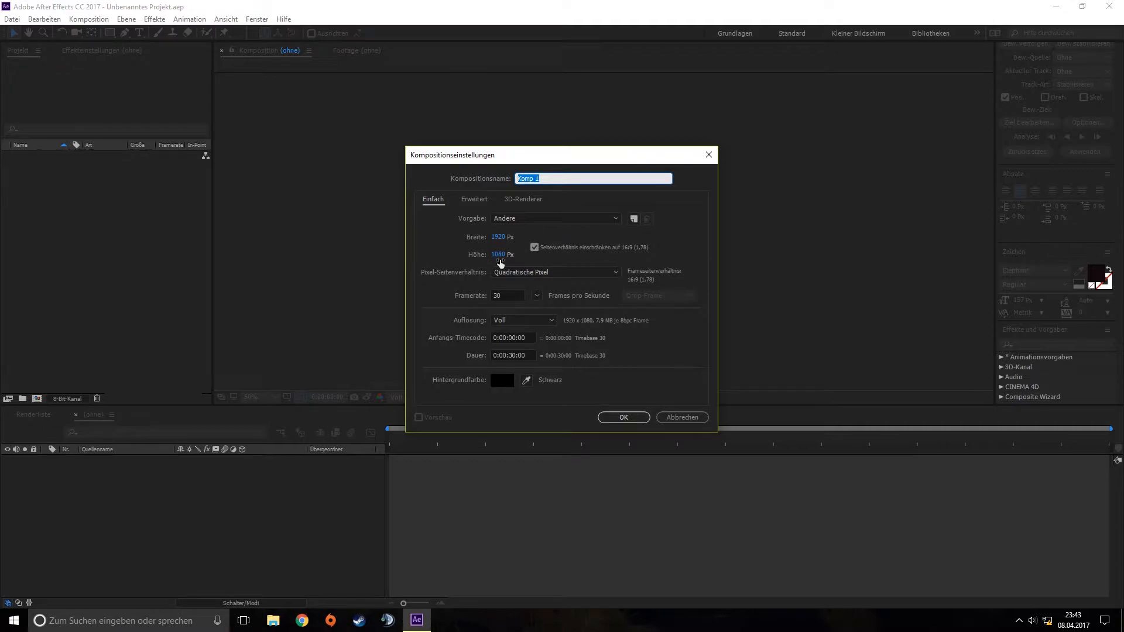
pyautogui.click(623, 418)
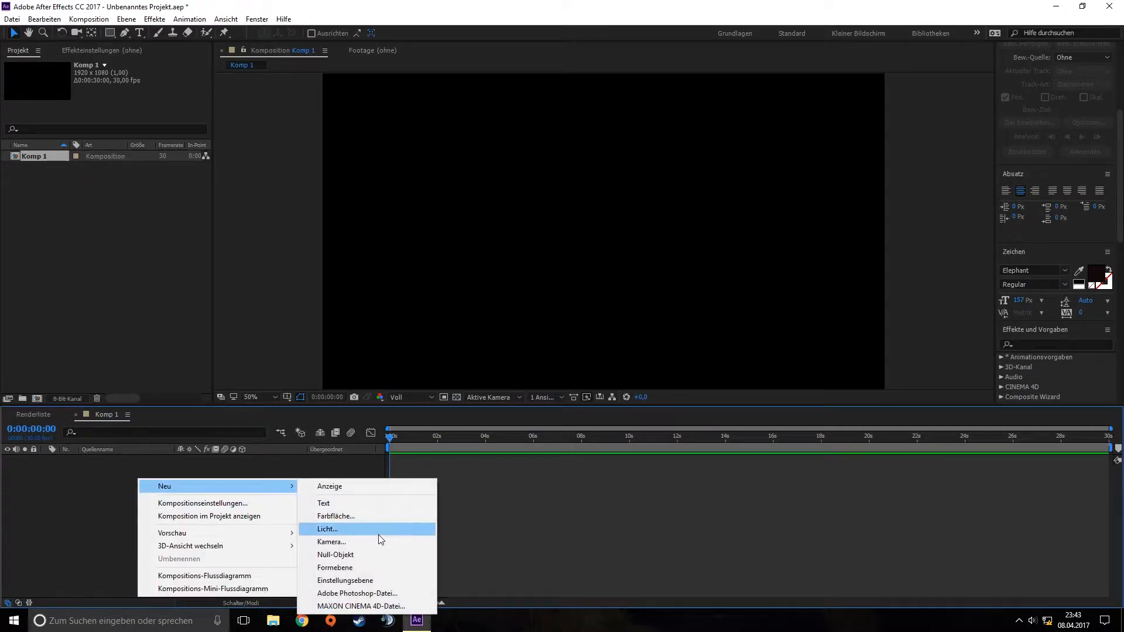
pyautogui.moveTo(360, 516)
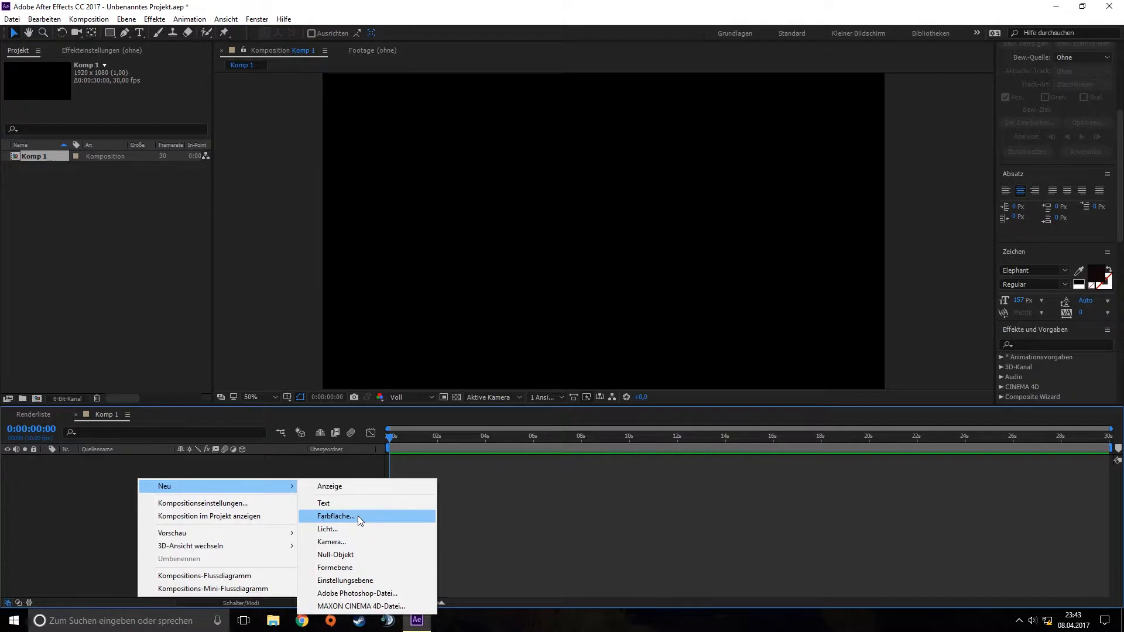
# - Add a black full-frame solid, Schwarz Farbfläche 1, to Komp 1
pyautogui.click(335, 516)
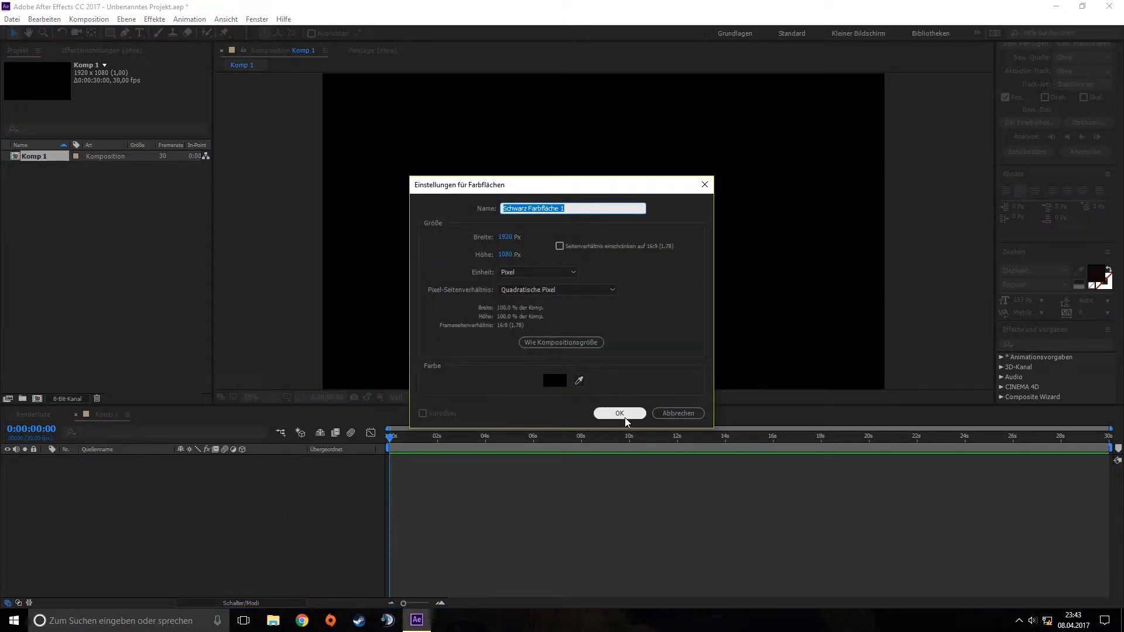
pyautogui.click(620, 413)
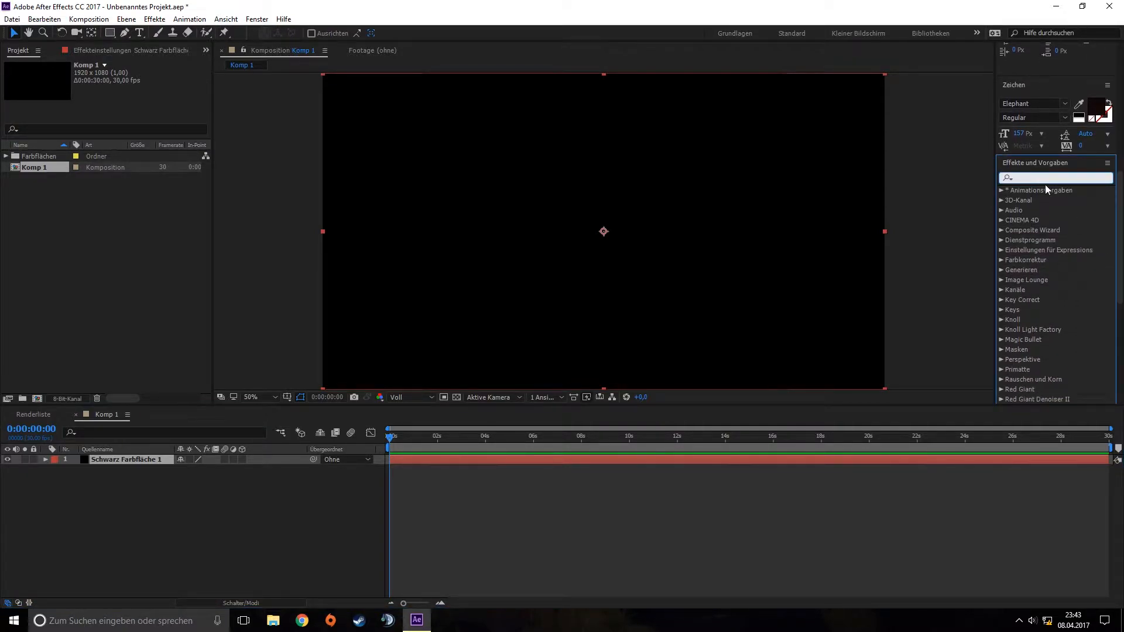
# - Search Effects & Presets for 'form' and apply Trapcode Form to the solid
pyautogui.write('form')
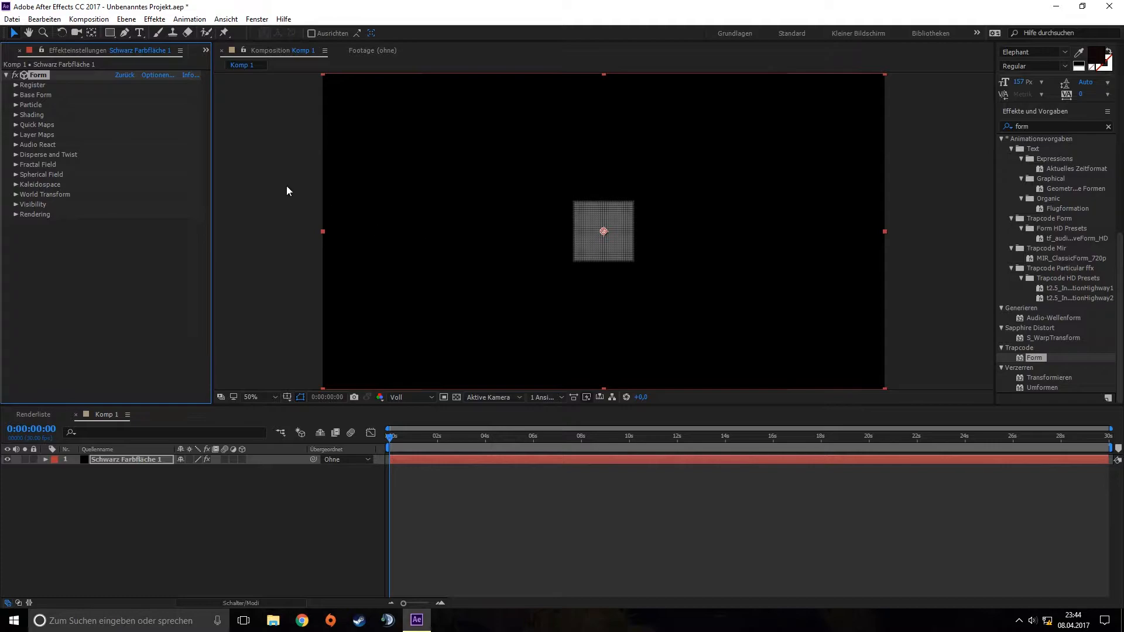
pyautogui.moveTo(20, 100)
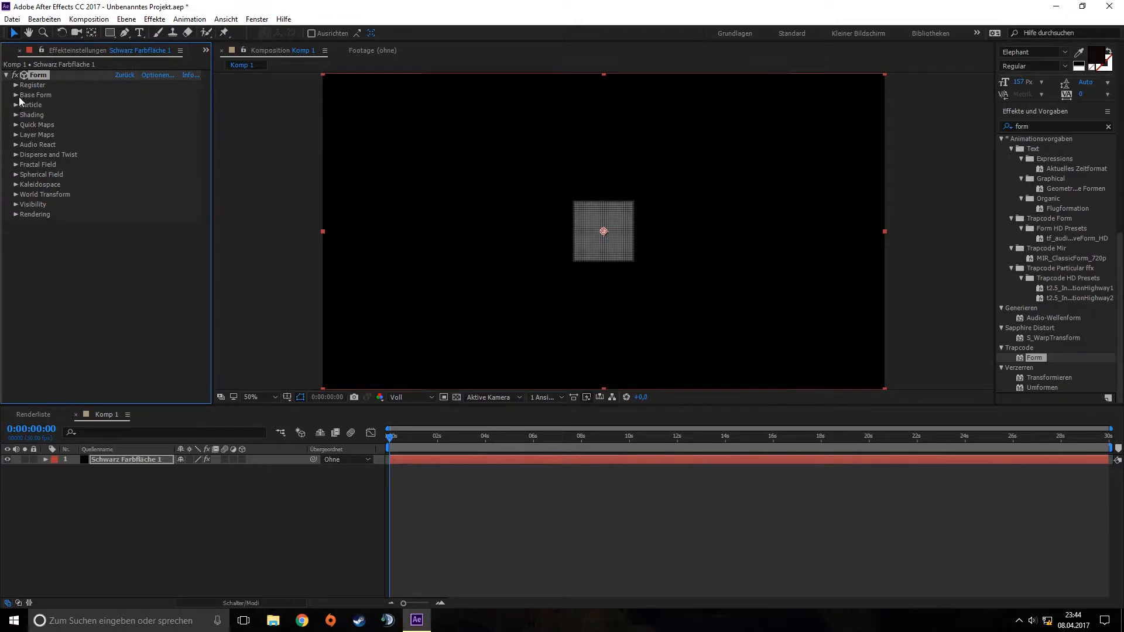
# - Set Form's Base Form to Sphere - Layered with 1 sphere layer
pyautogui.click(35, 95)
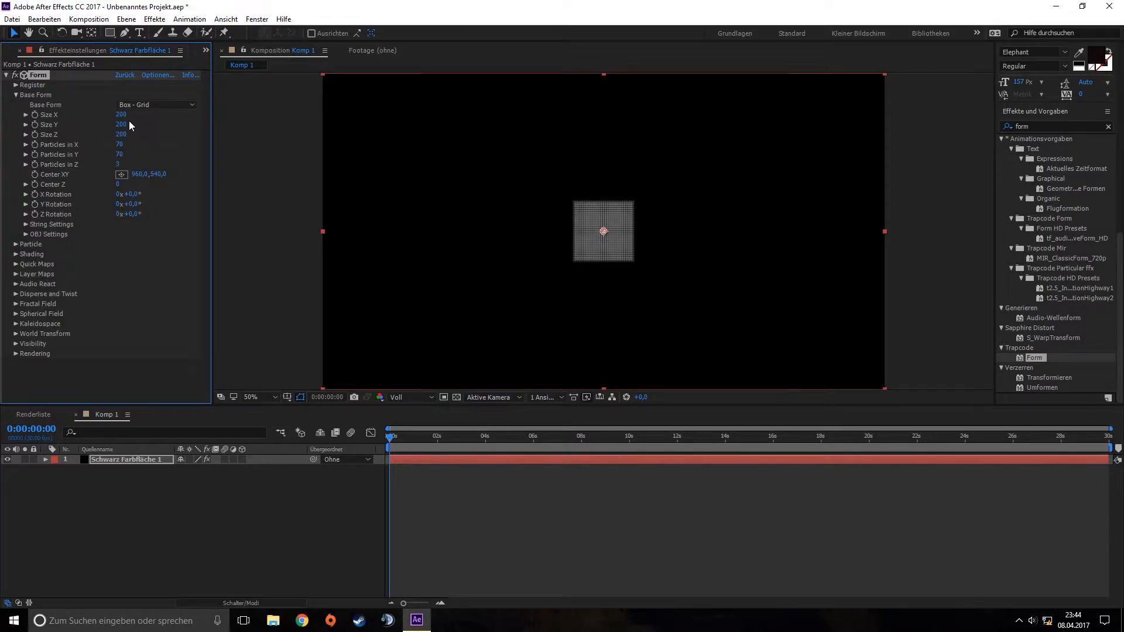
pyautogui.click(154, 105)
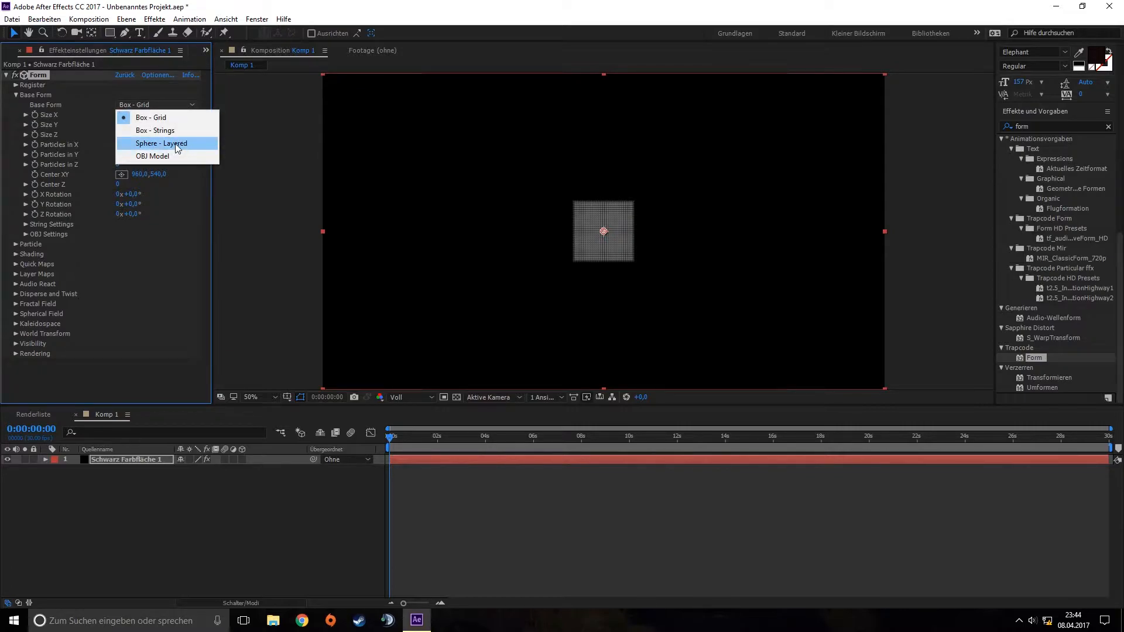
pyautogui.click(161, 143)
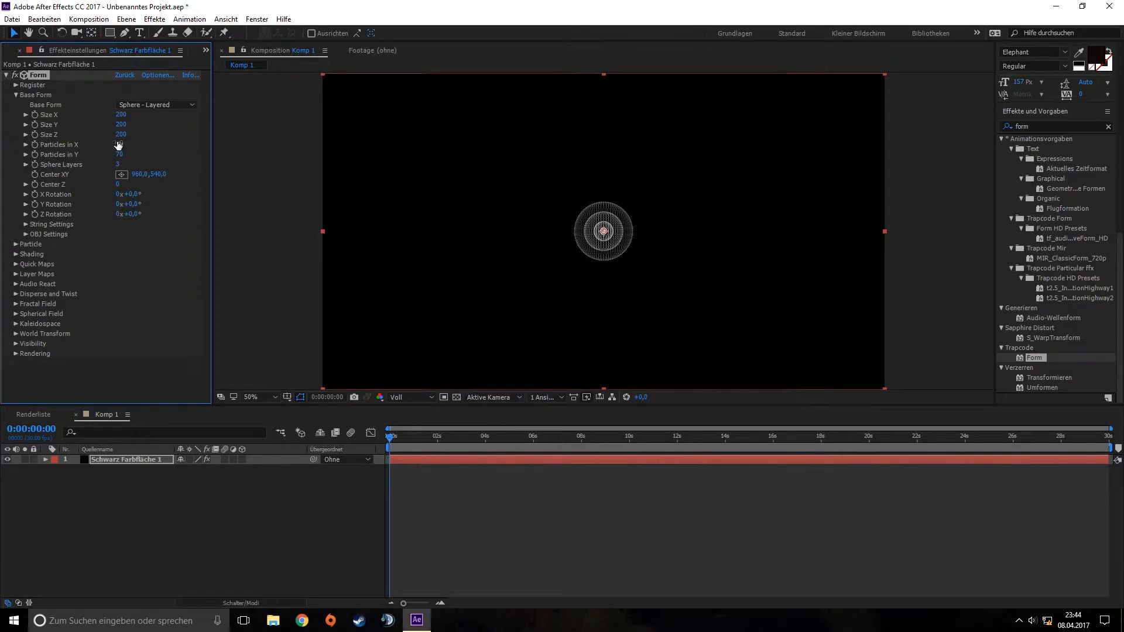
pyautogui.click(122, 164)
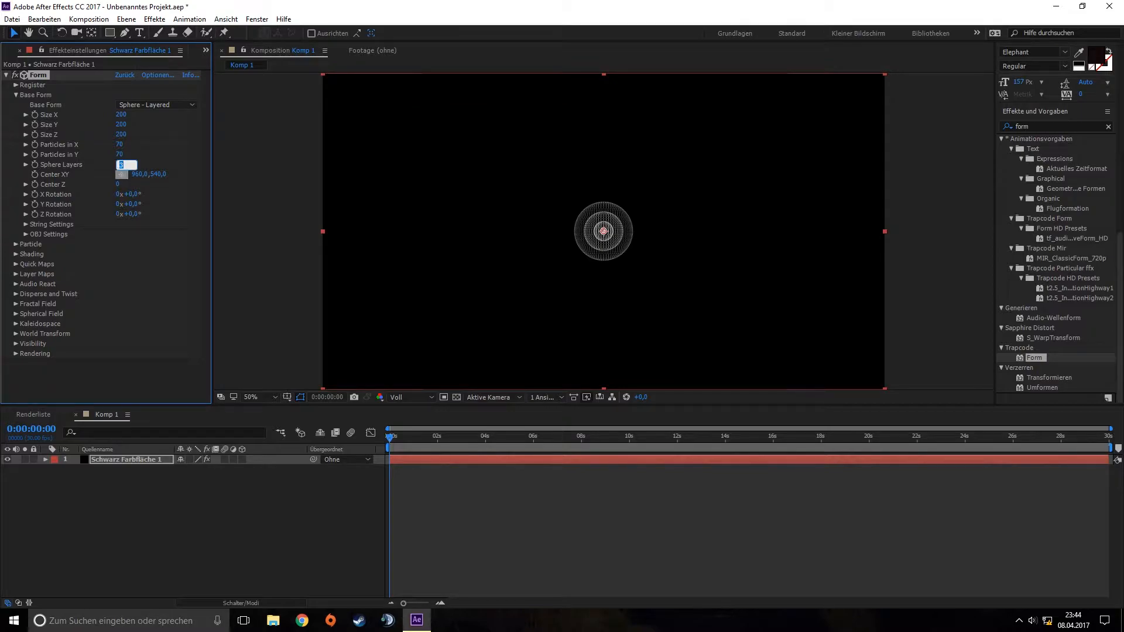
pyautogui.write('1')
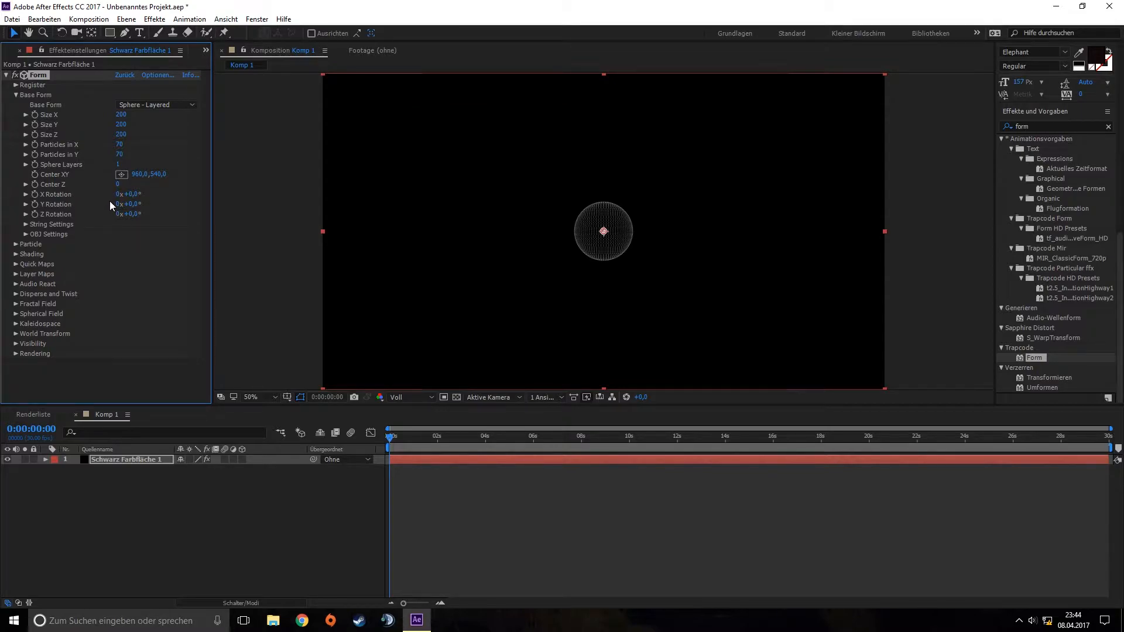
pyautogui.moveTo(470, 422)
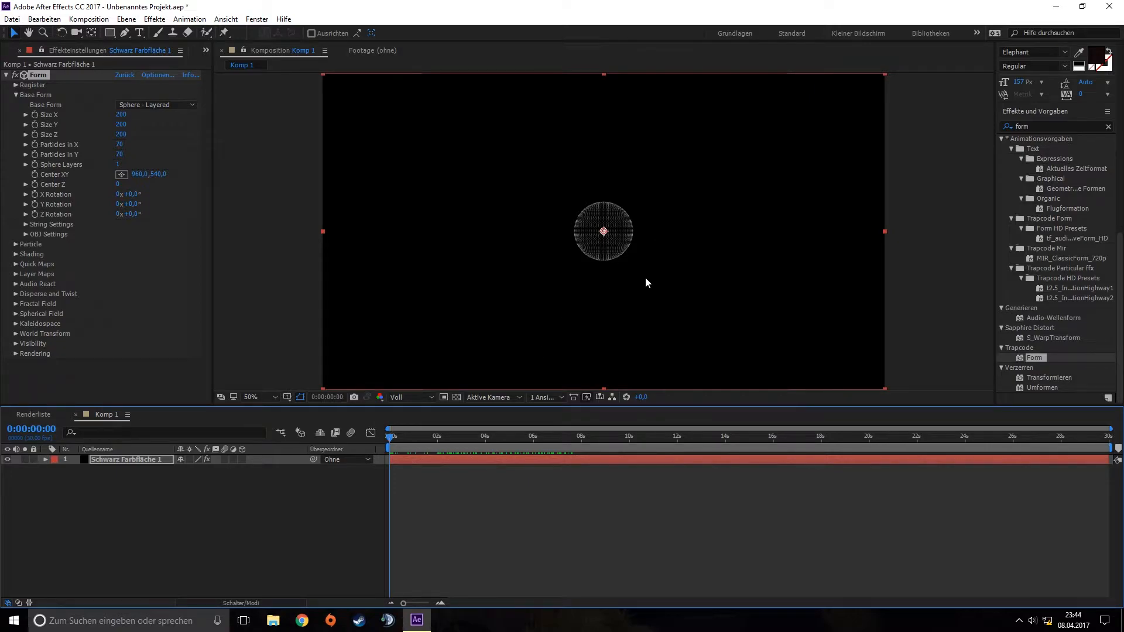
pyautogui.moveTo(271, 194)
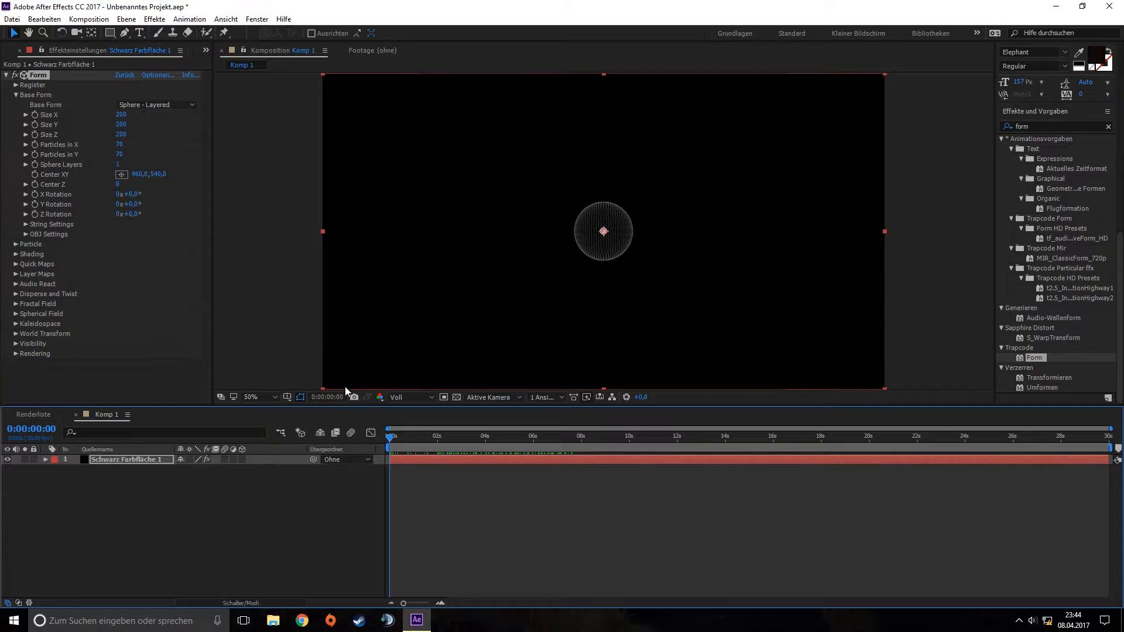
pyautogui.moveTo(129, 117)
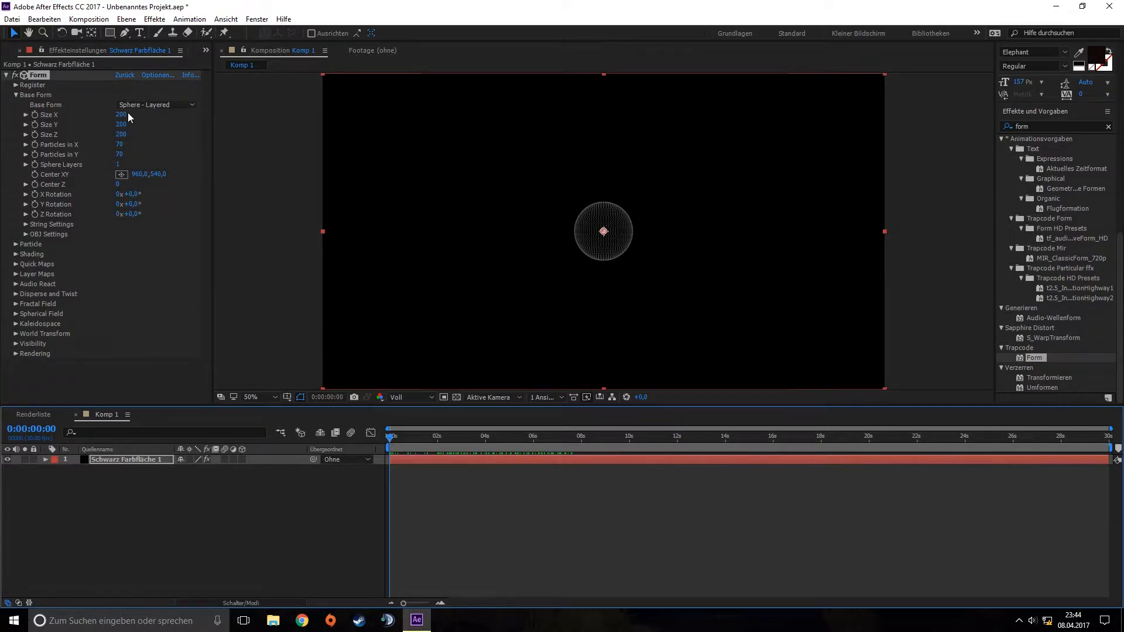
# - Keyframe Size X and Size Y from 0 at frame 0 to 2500 at 0:00:01:08
pyautogui.doubleClick(121, 115)
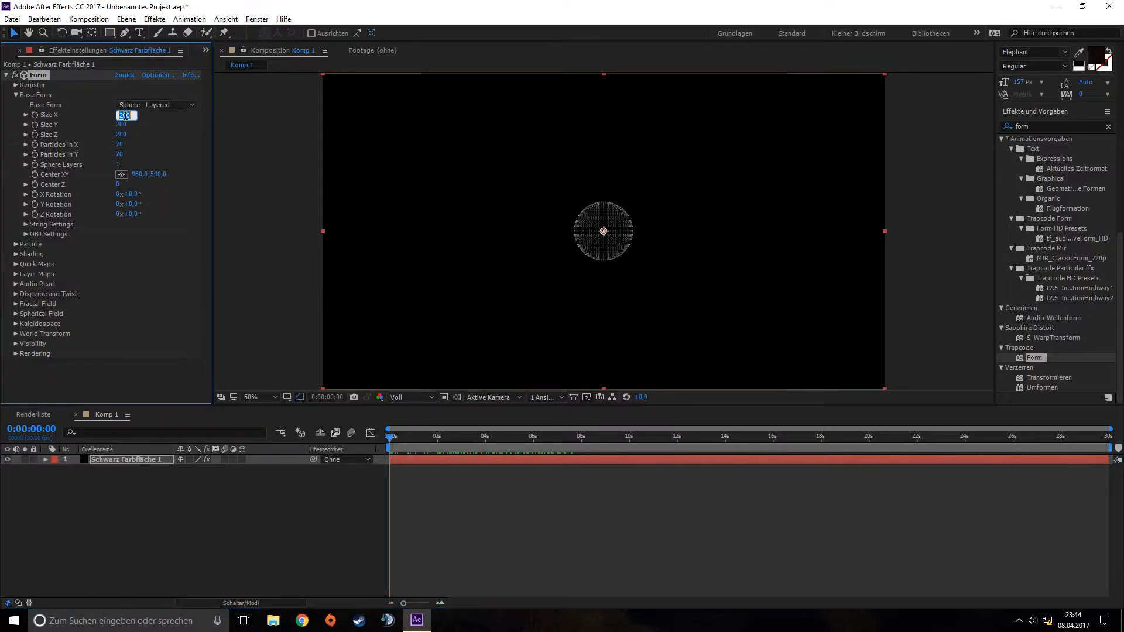
pyautogui.write('0')
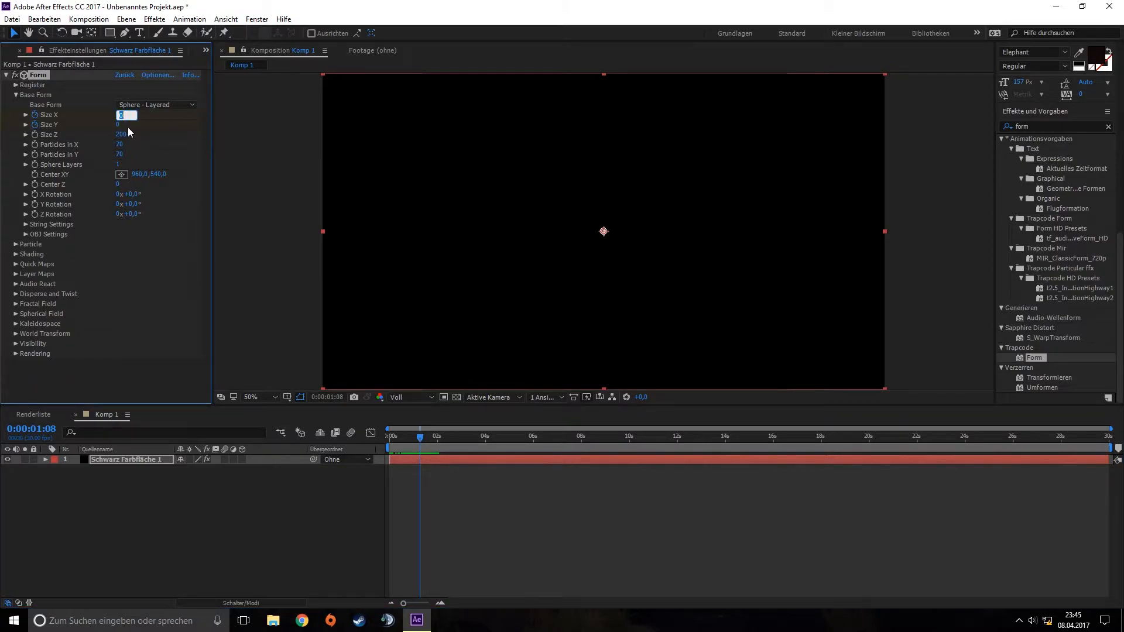
pyautogui.write('250')
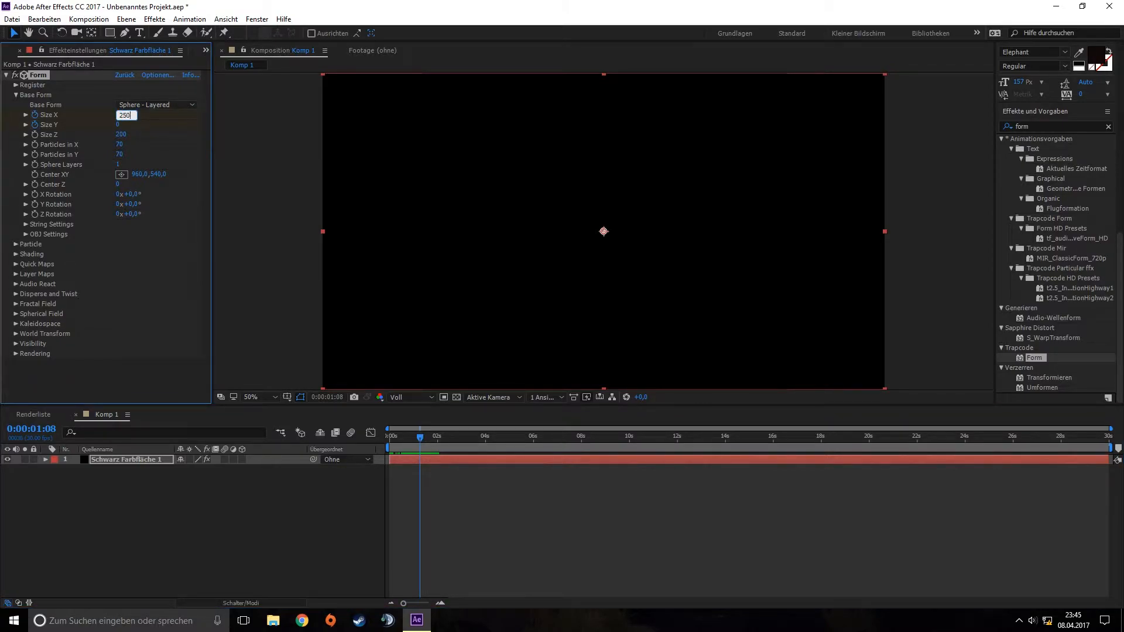
pyautogui.write('2500')
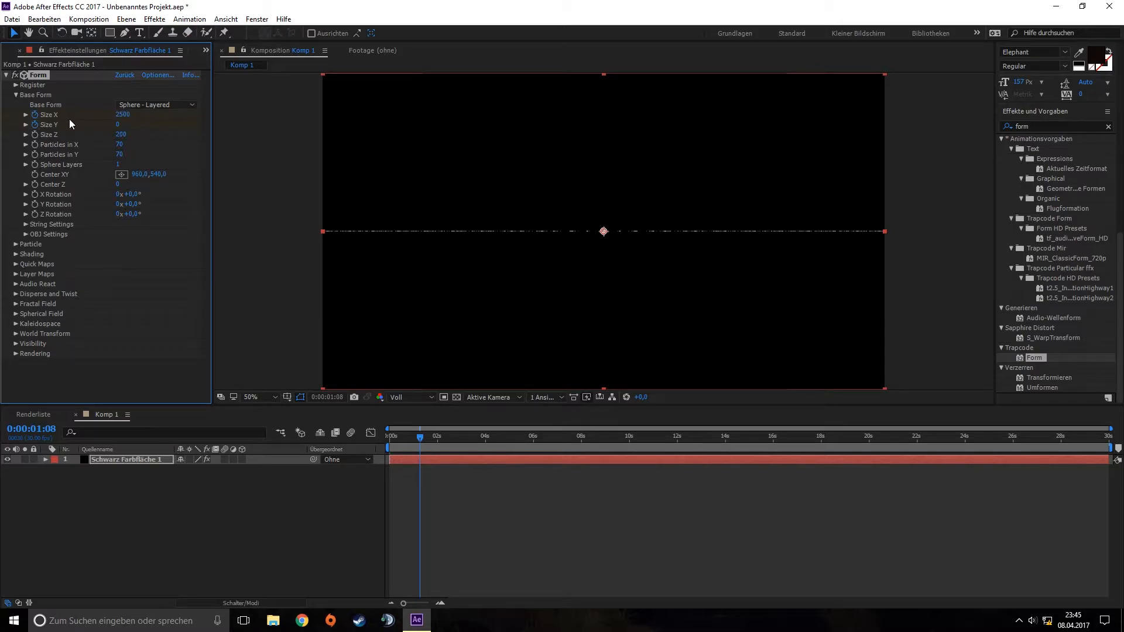
pyautogui.doubleClick(122, 125)
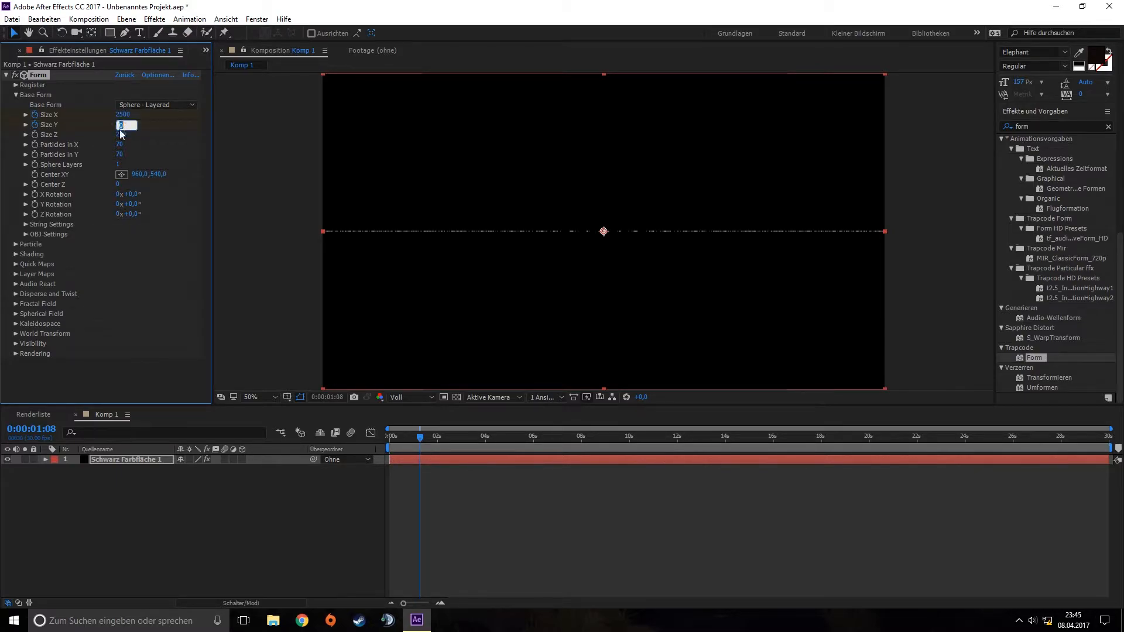
pyautogui.write('2500')
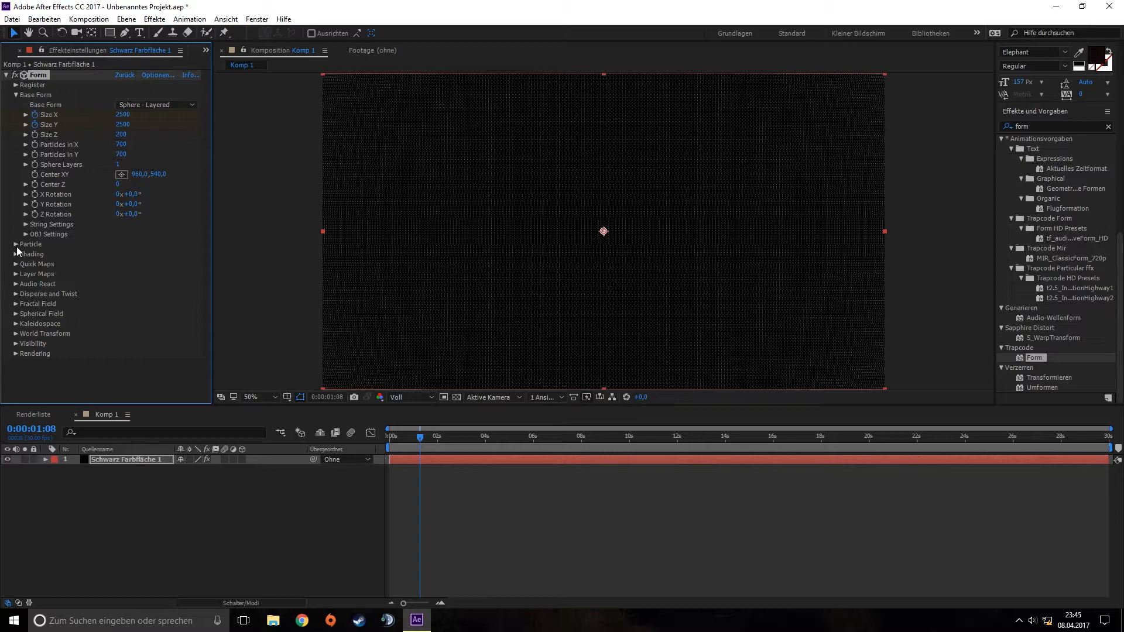
# - Set the Particle group's Color to red
pyautogui.click(30, 244)
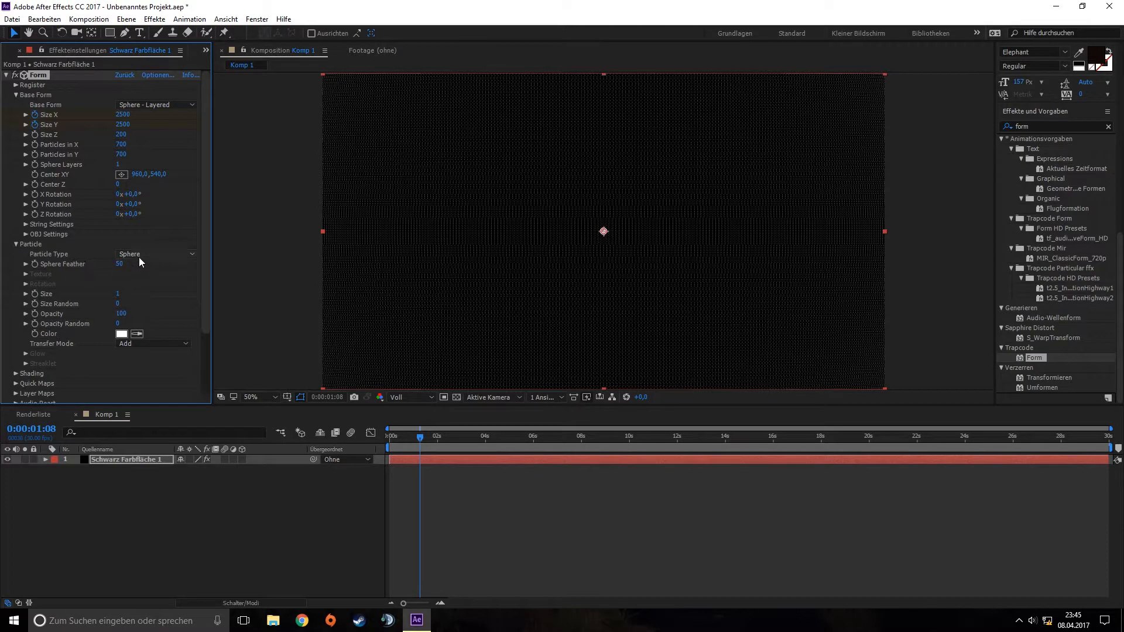
pyautogui.click(121, 333)
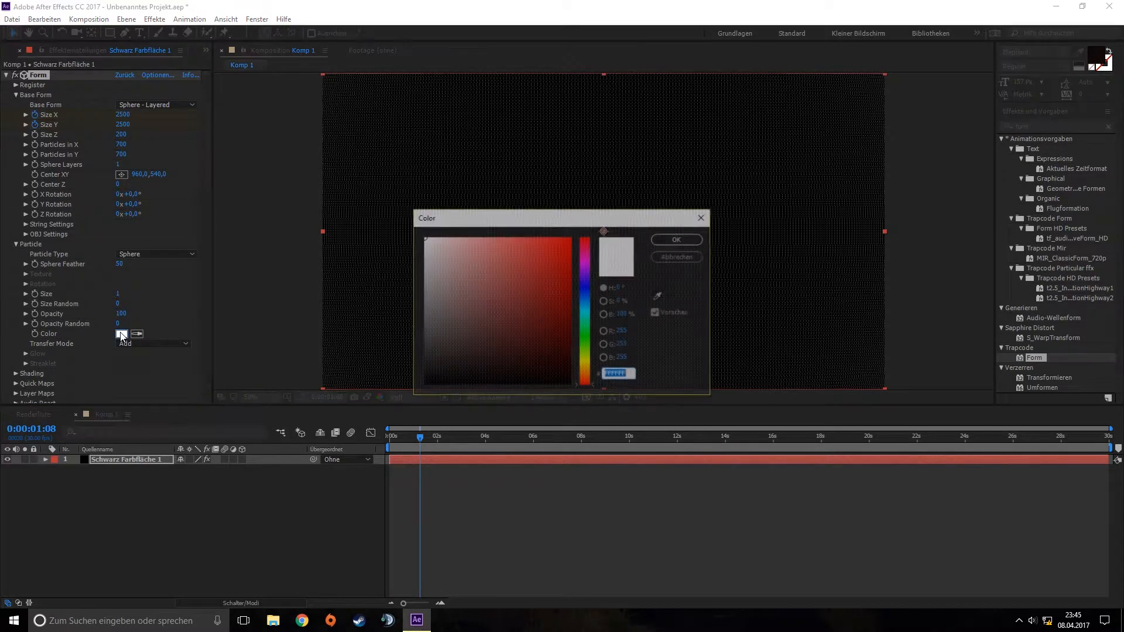
pyautogui.click(674, 239)
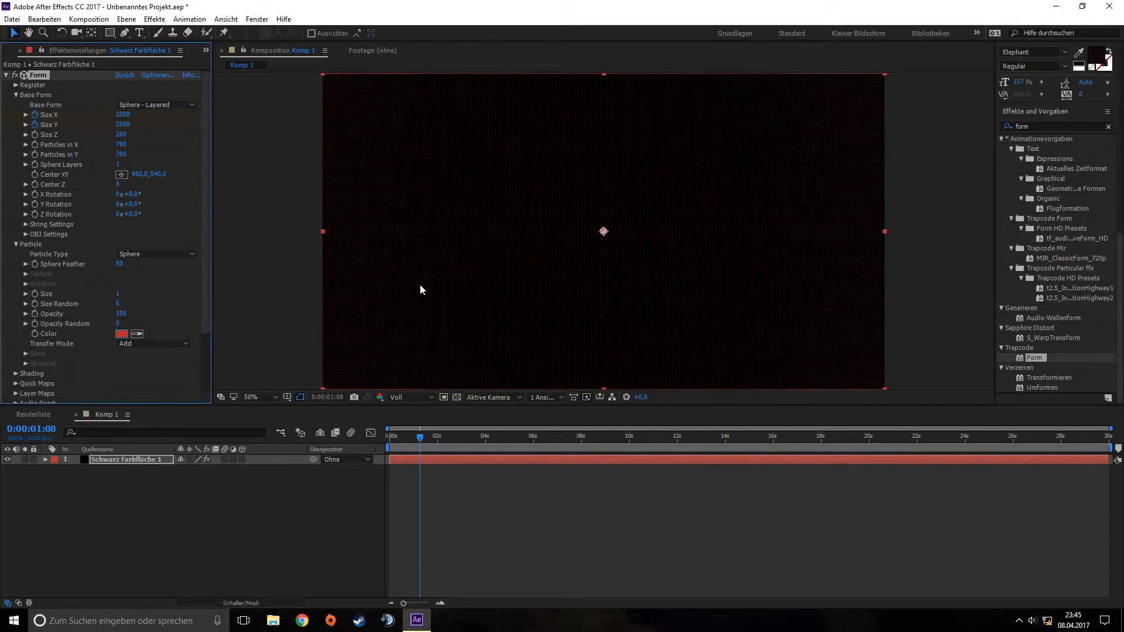
# - Set Form's Fractal Field Displace to 100
pyautogui.scroll(-3)
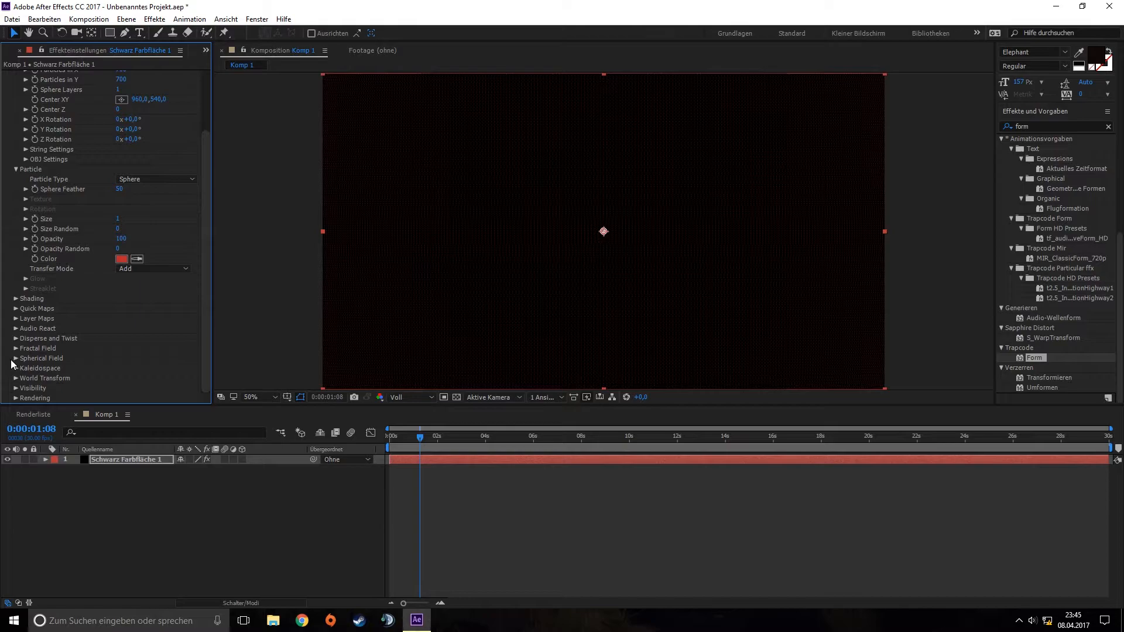
pyautogui.scroll(-3)
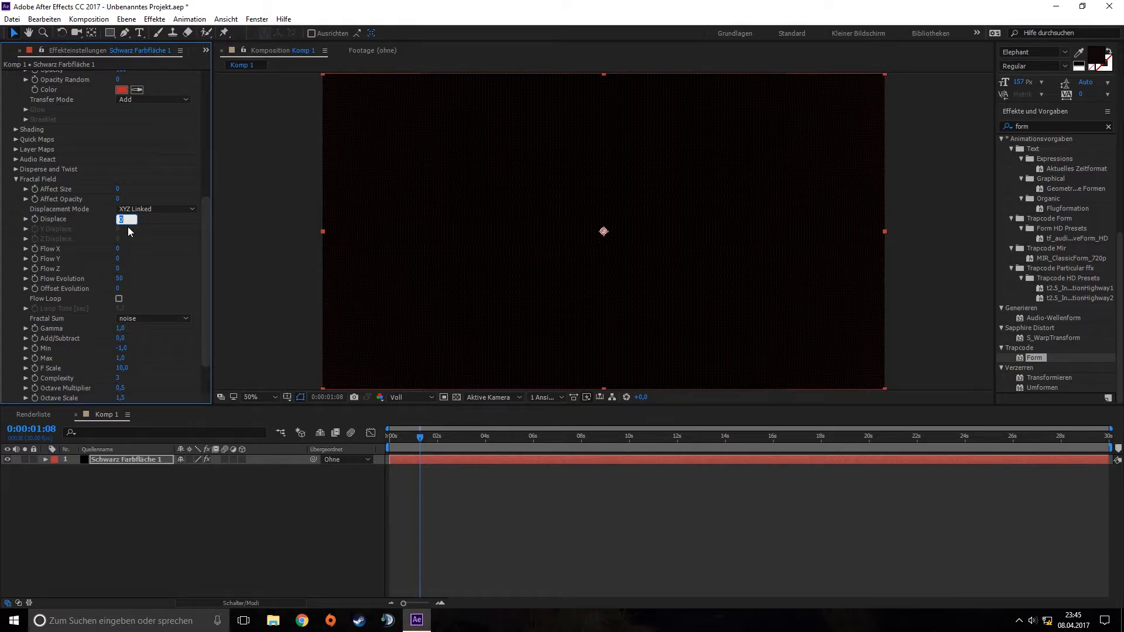
pyautogui.write('100')
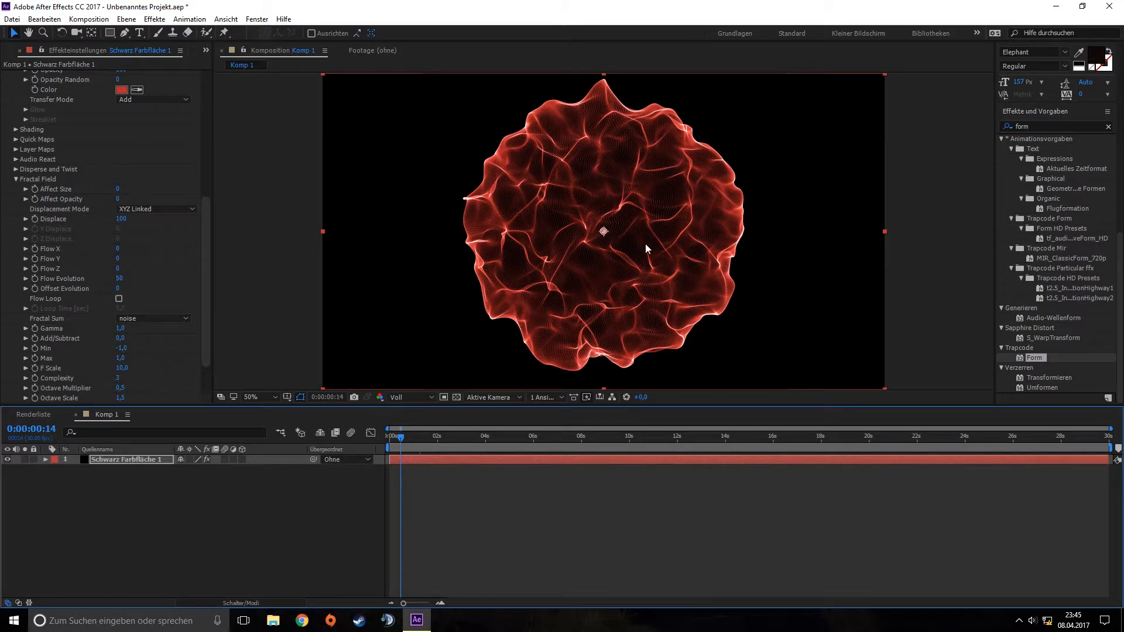
# - Show the playback controls and preview the red sphere expanding, then stop
pyautogui.click(396, 437)
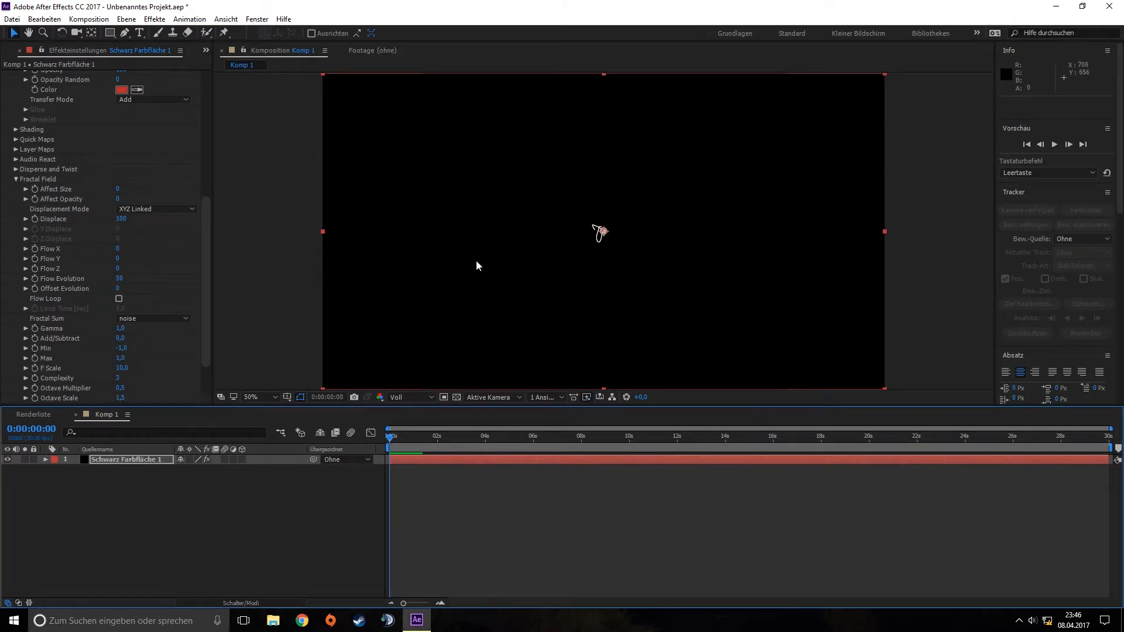
pyautogui.click(1054, 144)
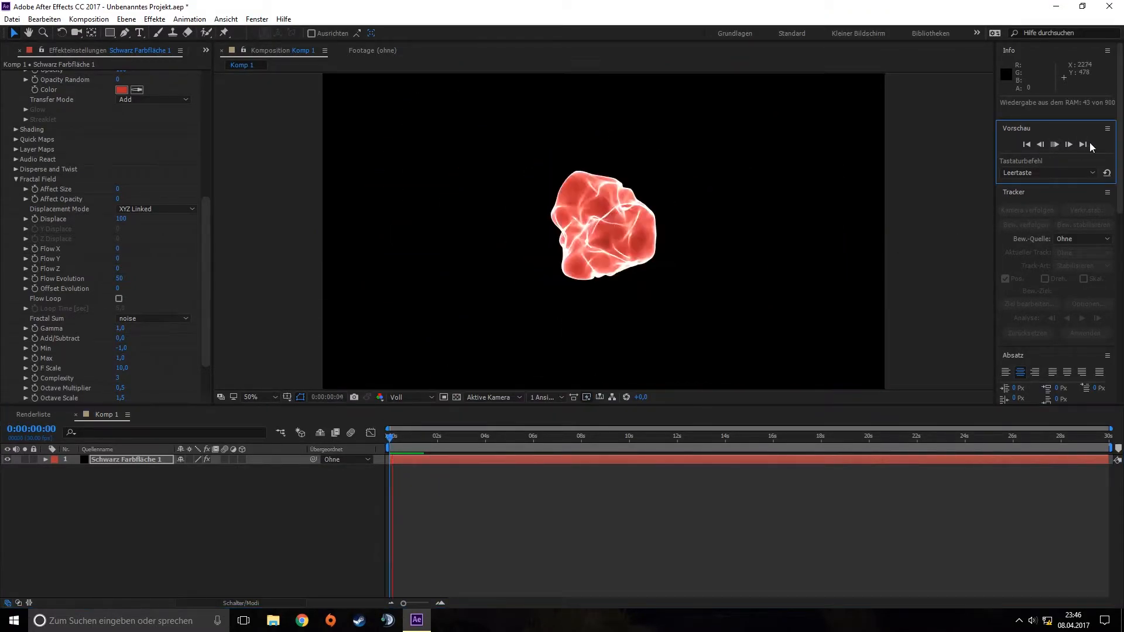
pyautogui.click(1054, 144)
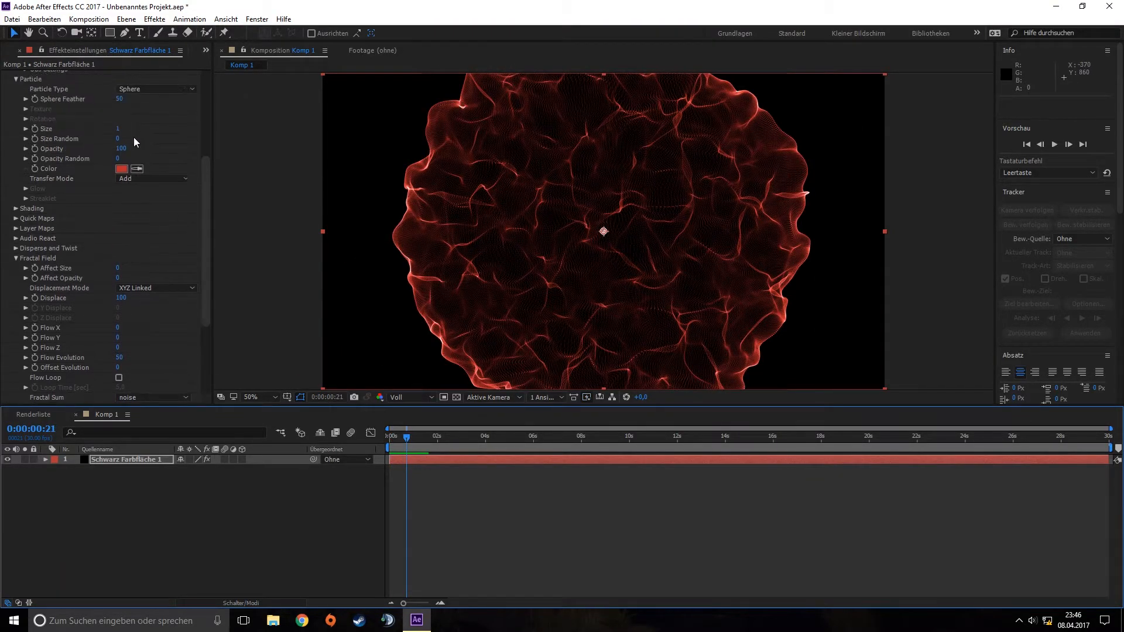
# - Change the Form particle colour to blue
pyautogui.click(122, 169)
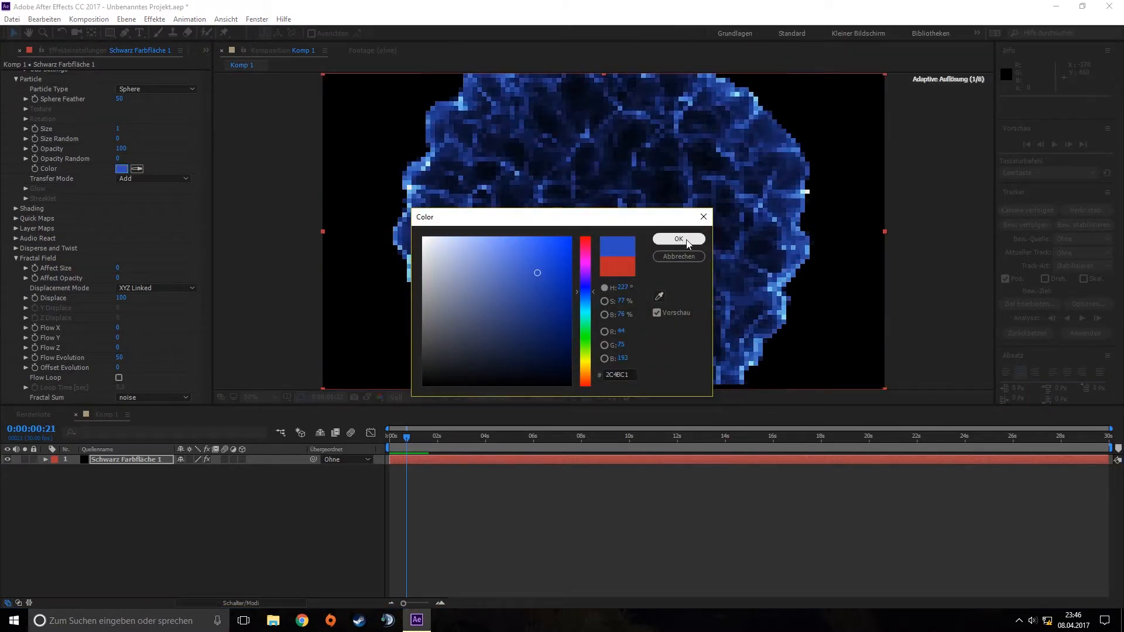
pyautogui.click(678, 239)
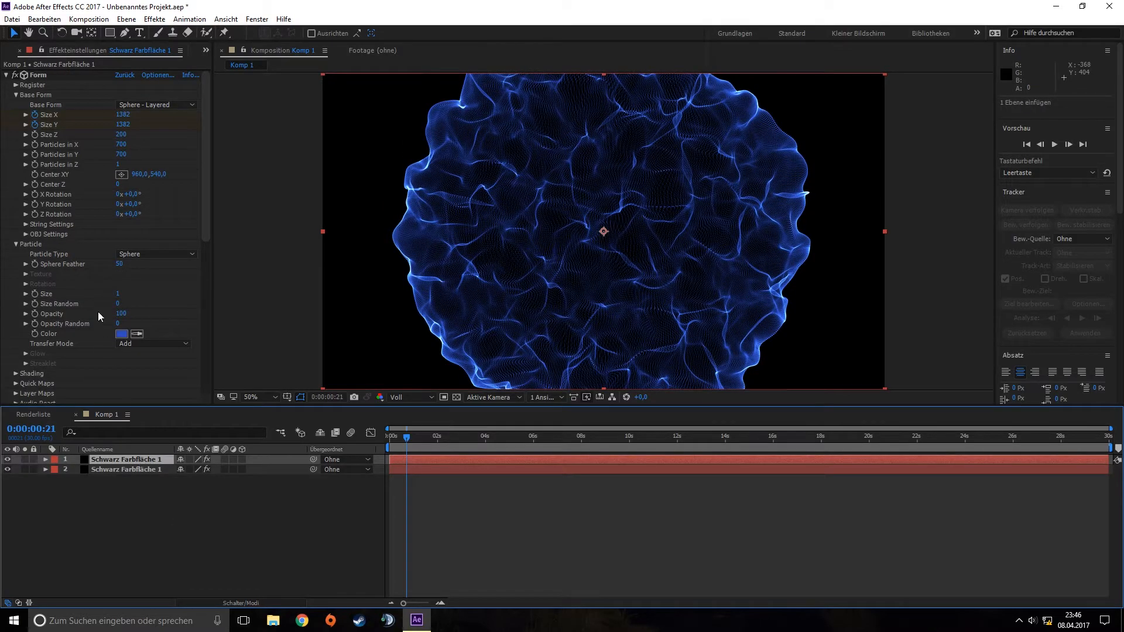
# - Set the top duplicate layer's Form particle colour to magenta
pyautogui.scroll(-3)
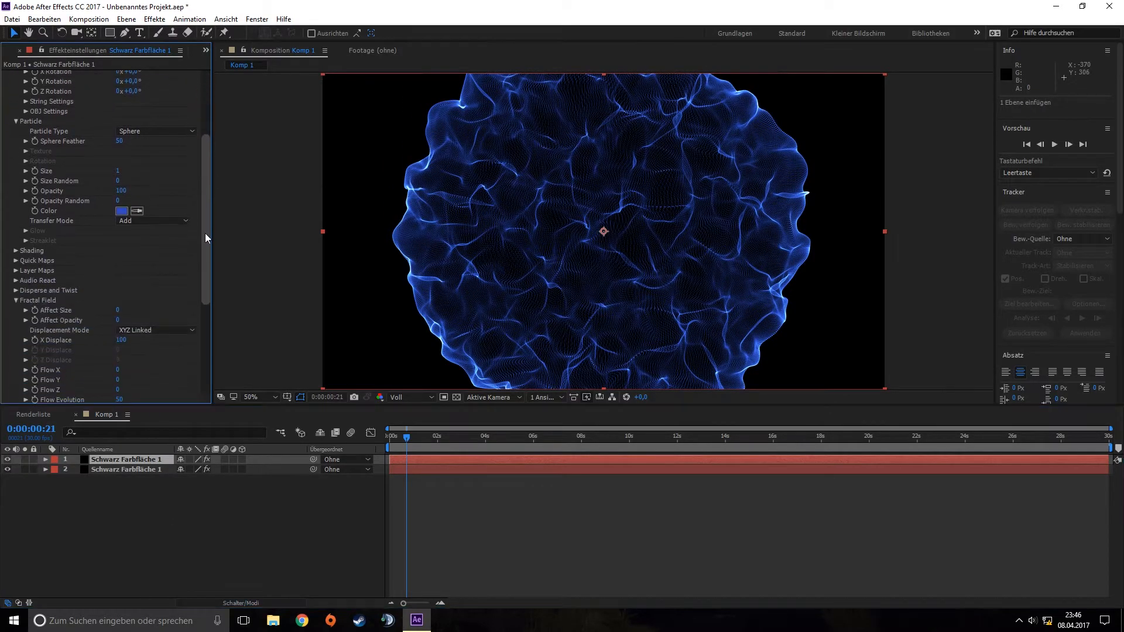
pyautogui.click(121, 210)
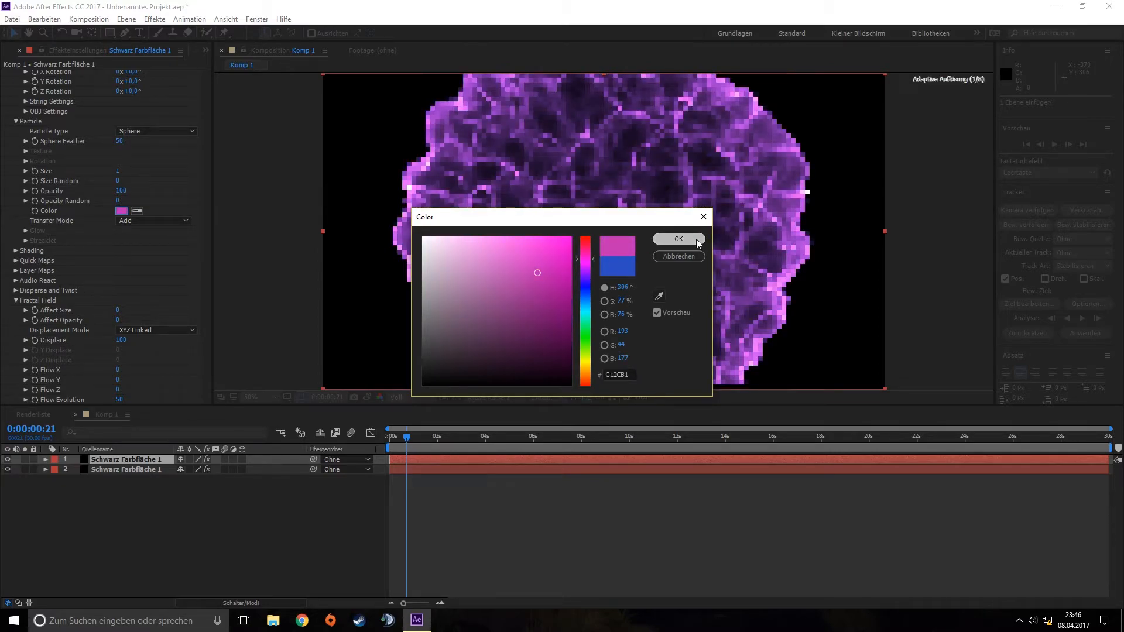
pyautogui.click(678, 239)
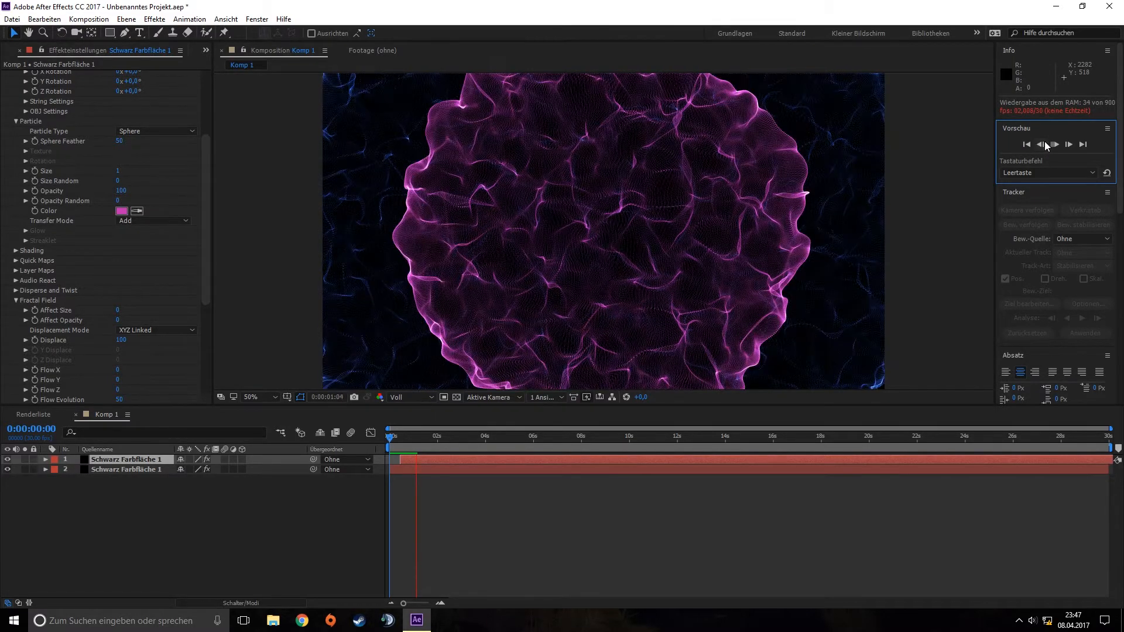
# - Stop the preview playback and return Komp 1 to its first frame
pyautogui.click(1067, 144)
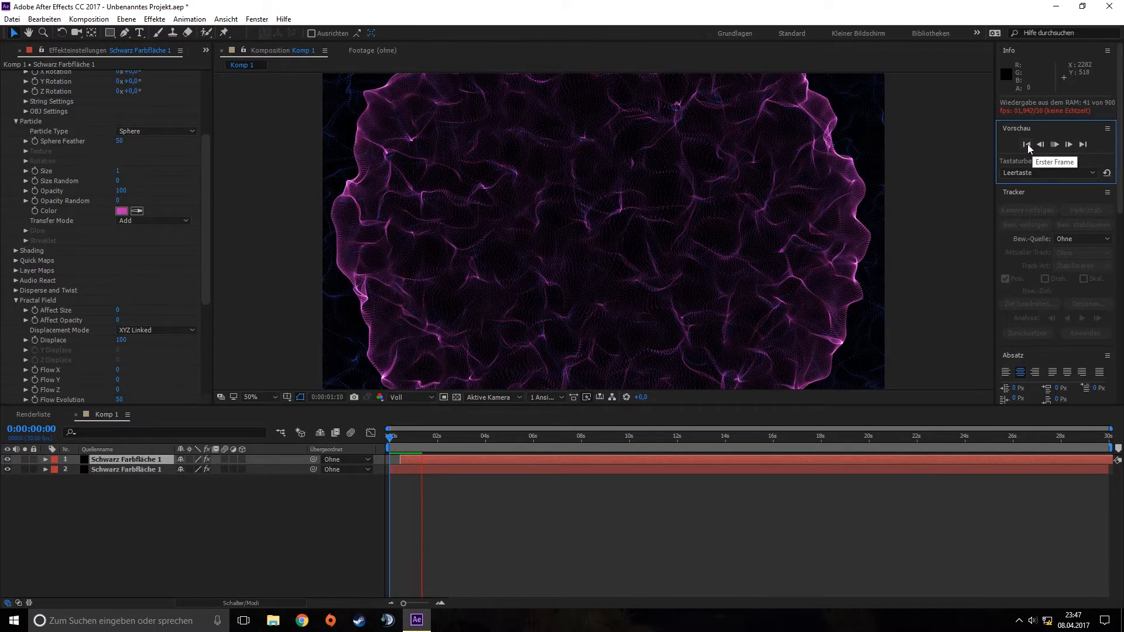
pyautogui.click(1027, 144)
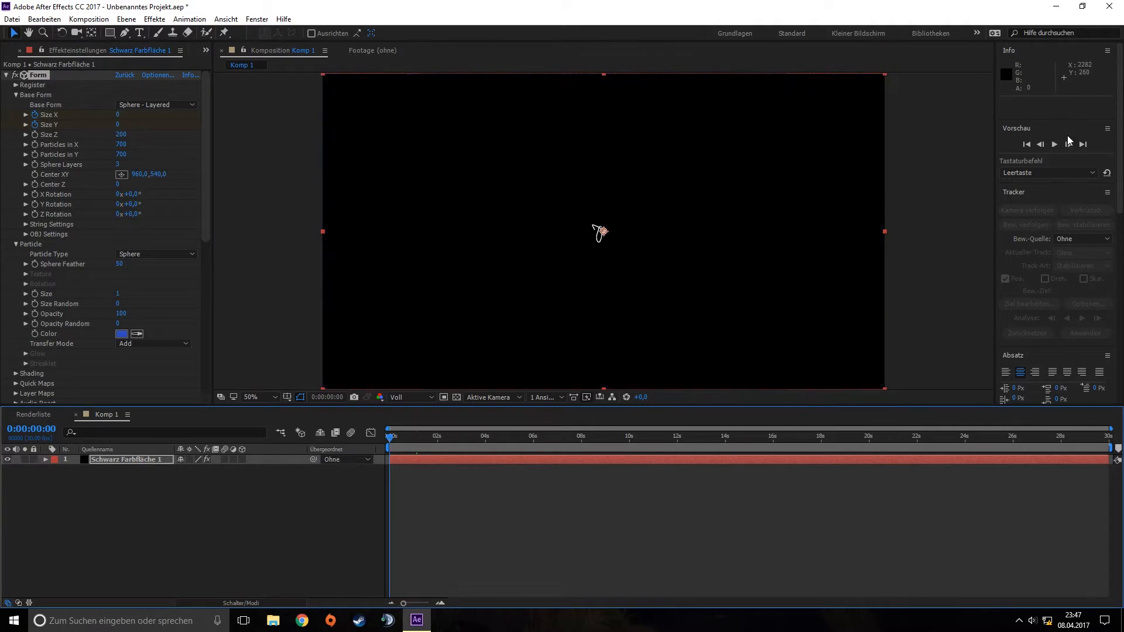
# - Preview the three nested blue spheres expanding, then pick white for the particle colour
pyautogui.click(1054, 145)
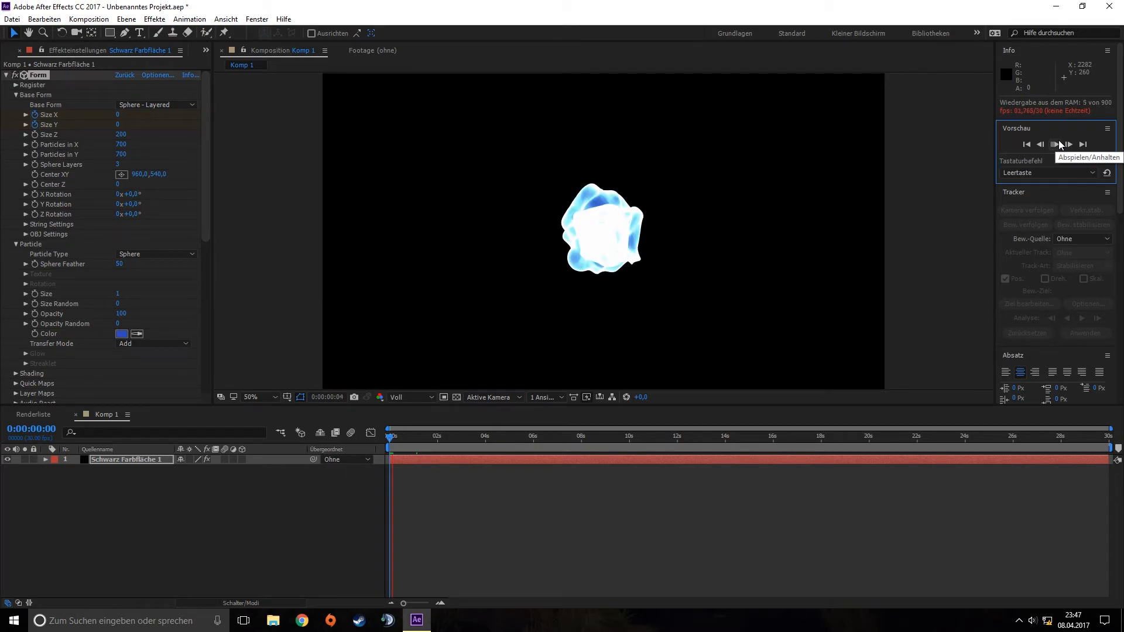
pyautogui.click(1055, 144)
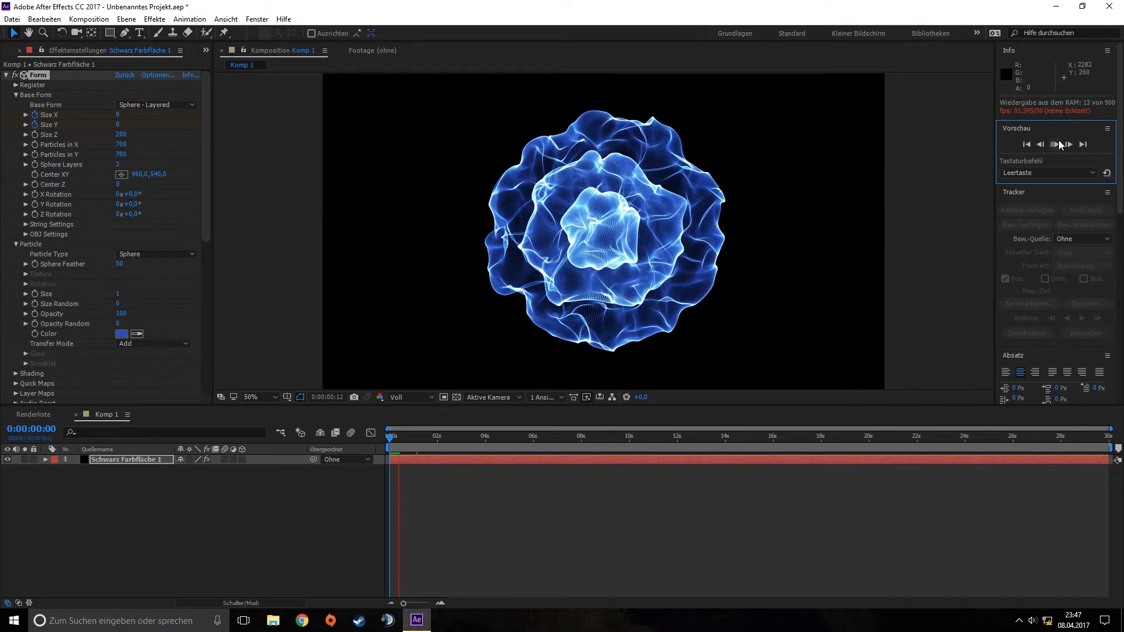
pyautogui.click(1067, 144)
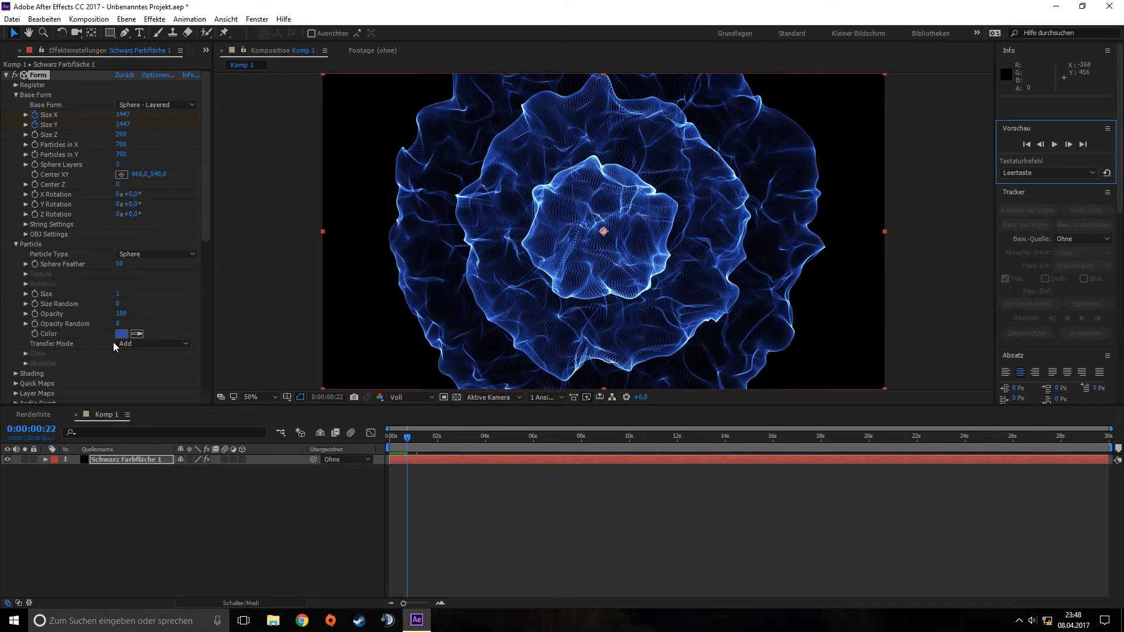
pyautogui.click(121, 335)
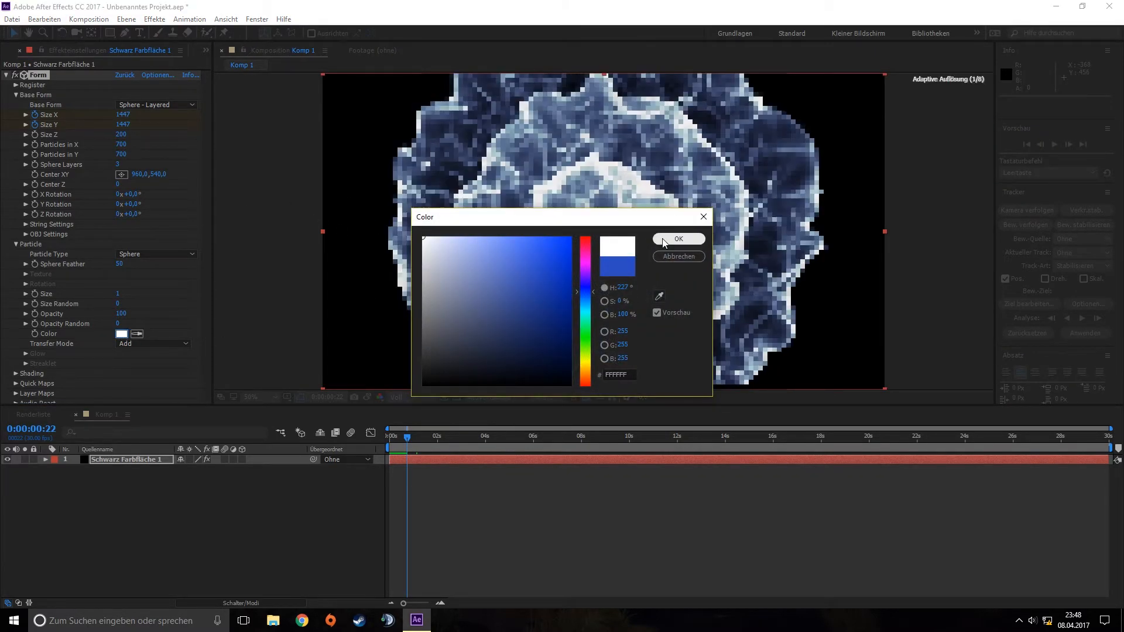
# - Confirm white particles and apply VC Color Vibrance to the Form layer
pyautogui.click(678, 239)
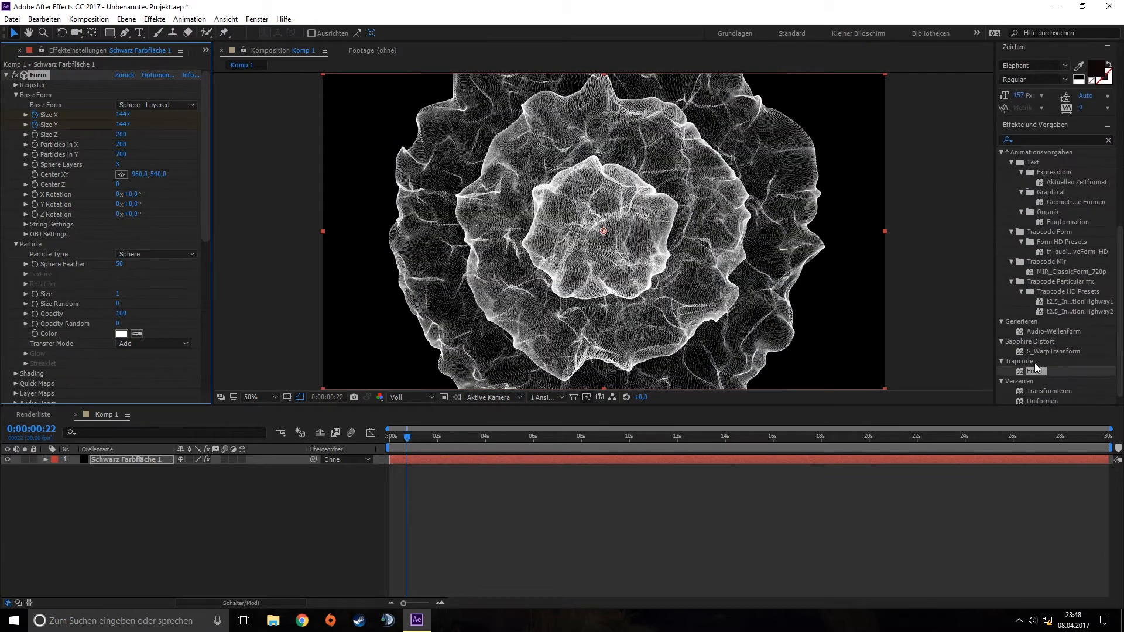
pyautogui.write('form')
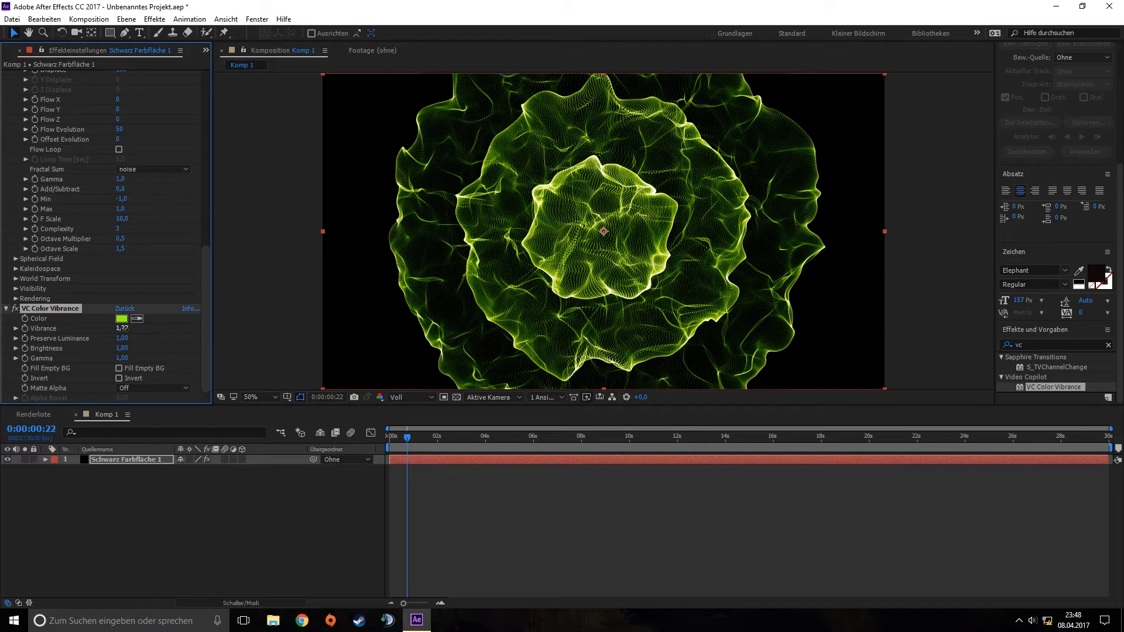
pyautogui.click(121, 318)
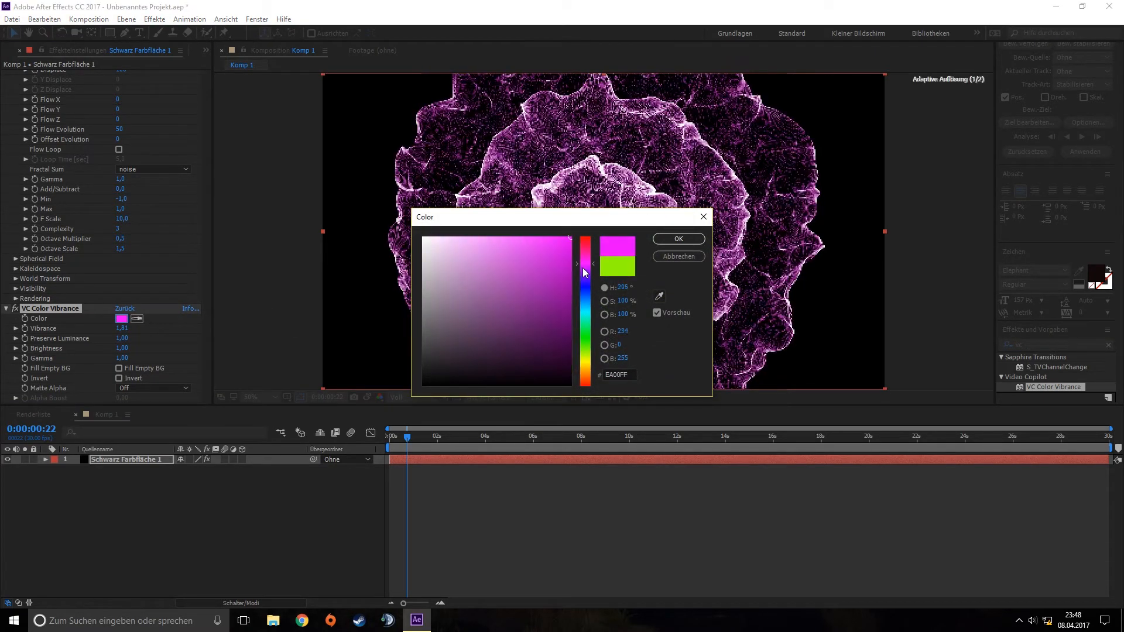
# - Tint green with Preserve Luminance 0.42 and Brightness 1.76, then rewind Komp 1
pyautogui.moveTo(584, 273); pyautogui.dragTo(585, 325)
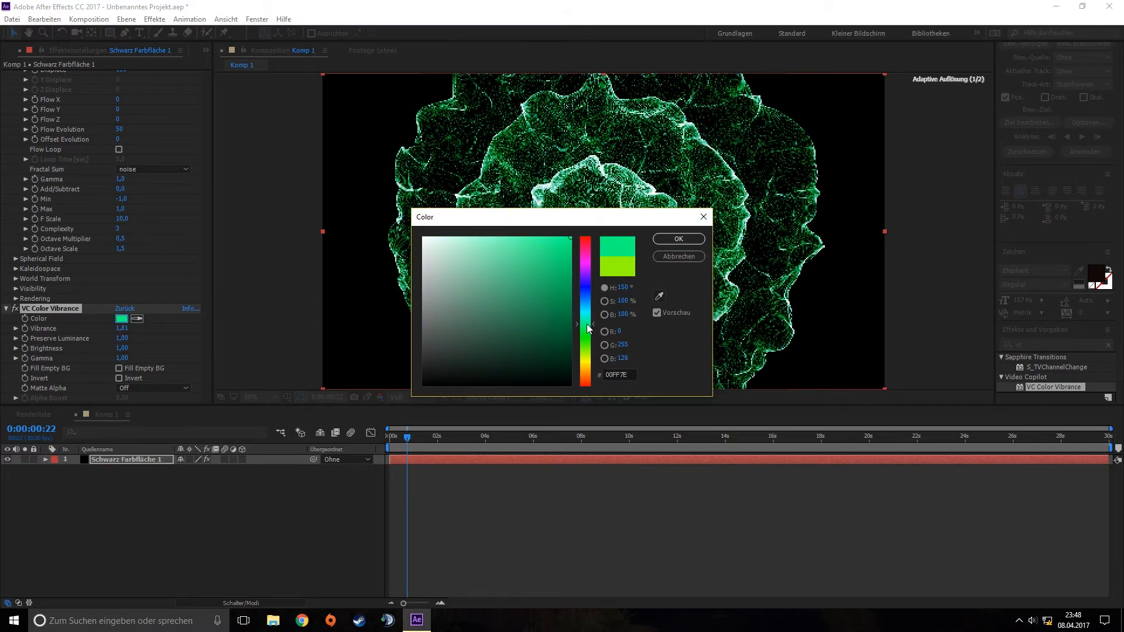
pyautogui.click(677, 239)
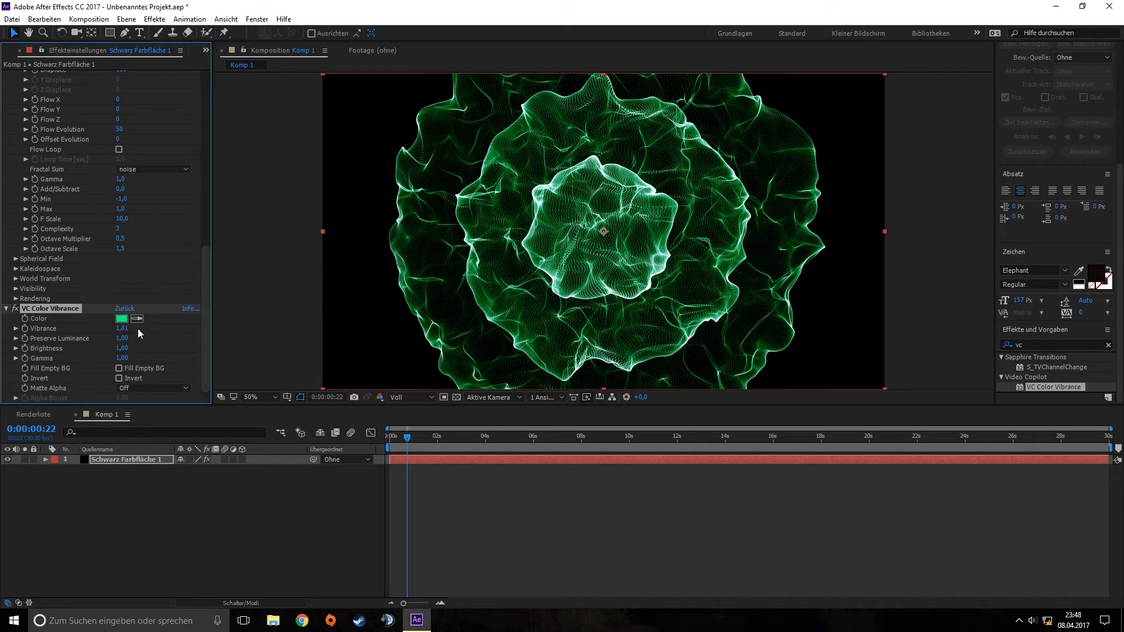
pyautogui.moveTo(121, 338); pyautogui.dragTo(158, 338)
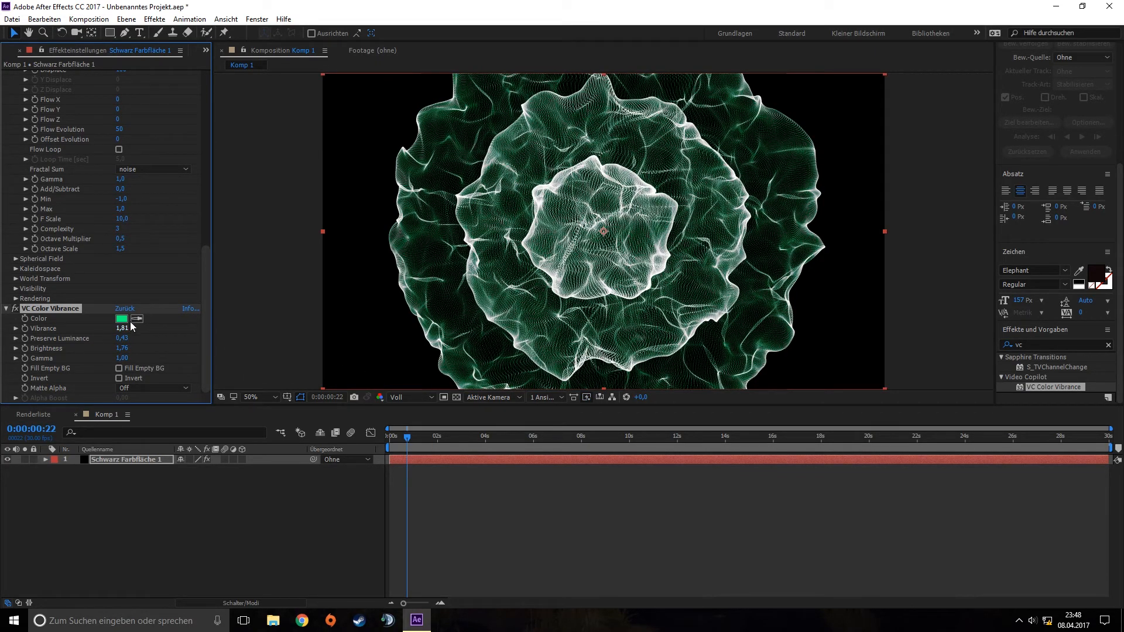
pyautogui.click(392, 435)
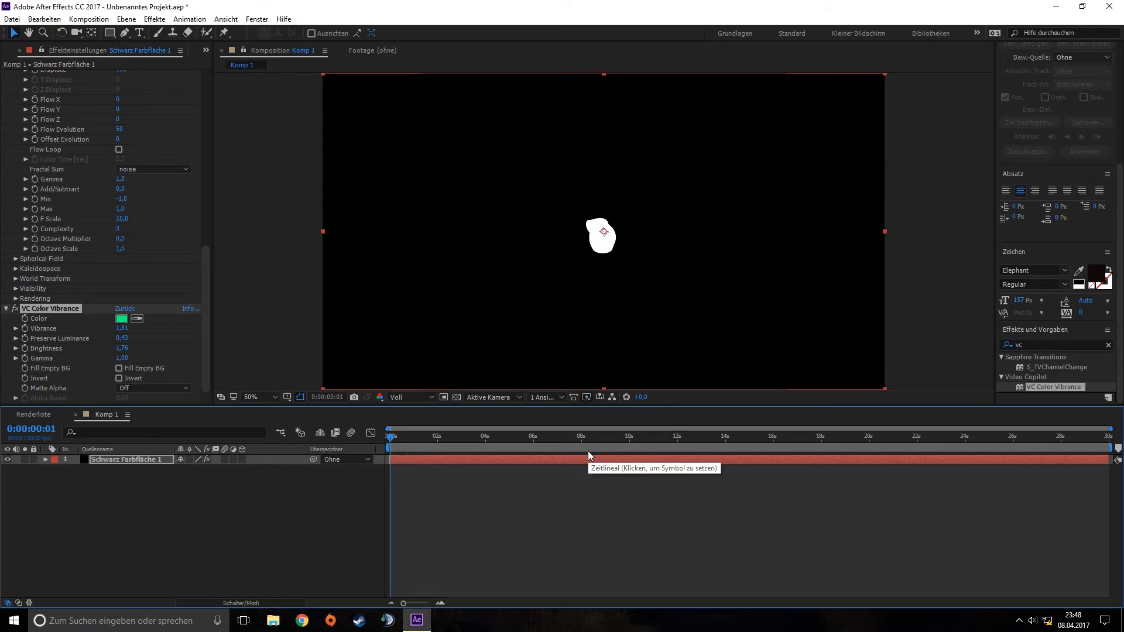